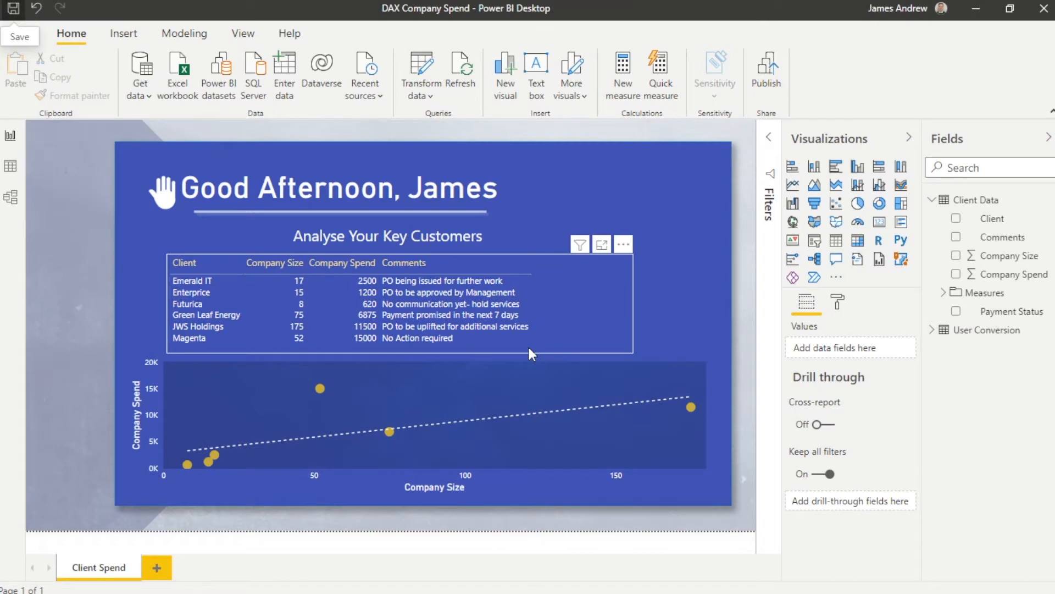
Open the Selection pane from the View tab and select the hand image layer
click(645, 519)
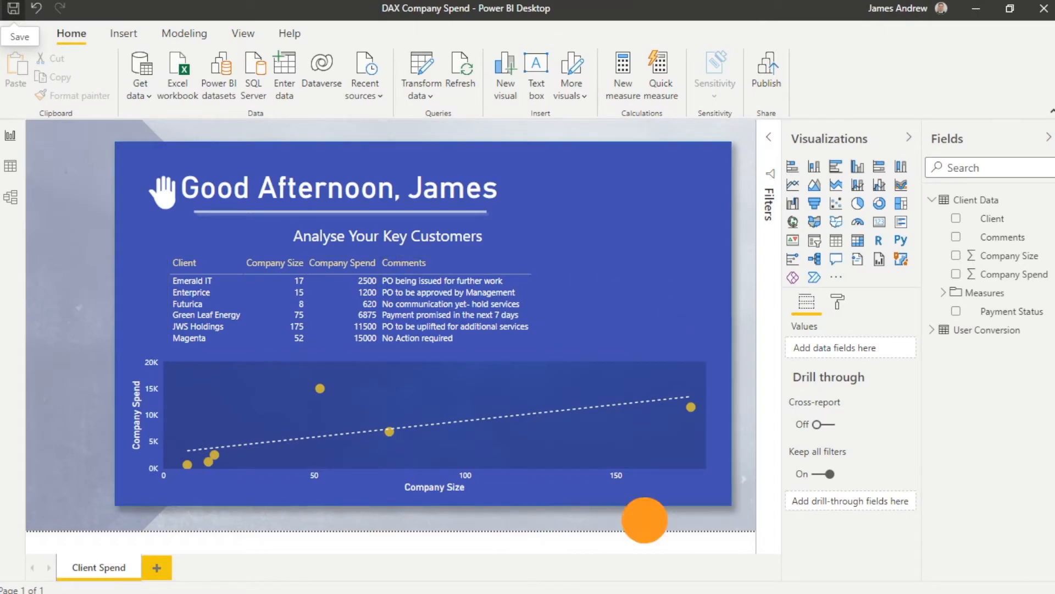
click(243, 33)
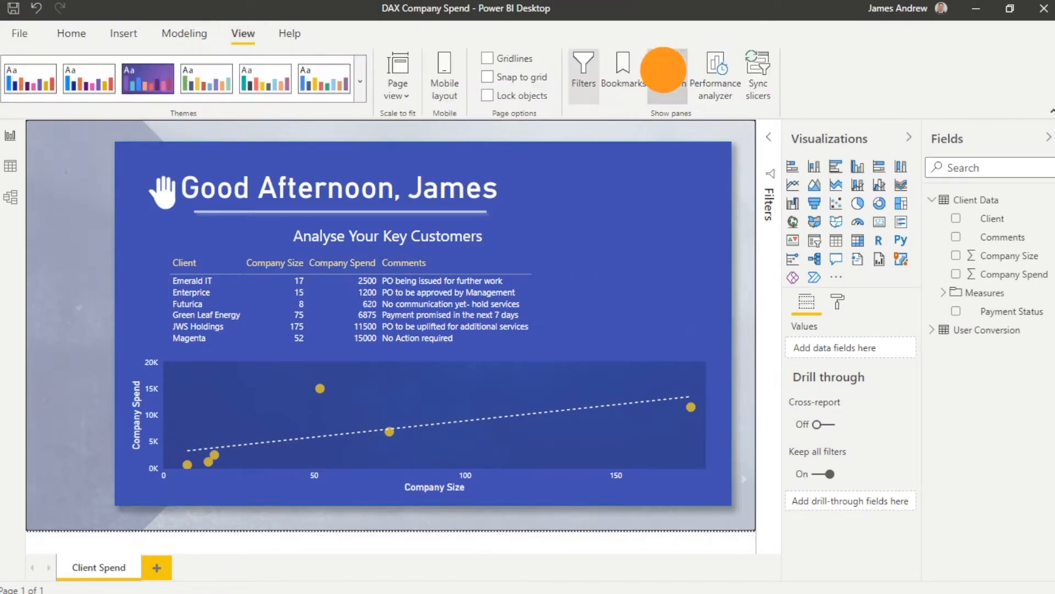
click(666, 71)
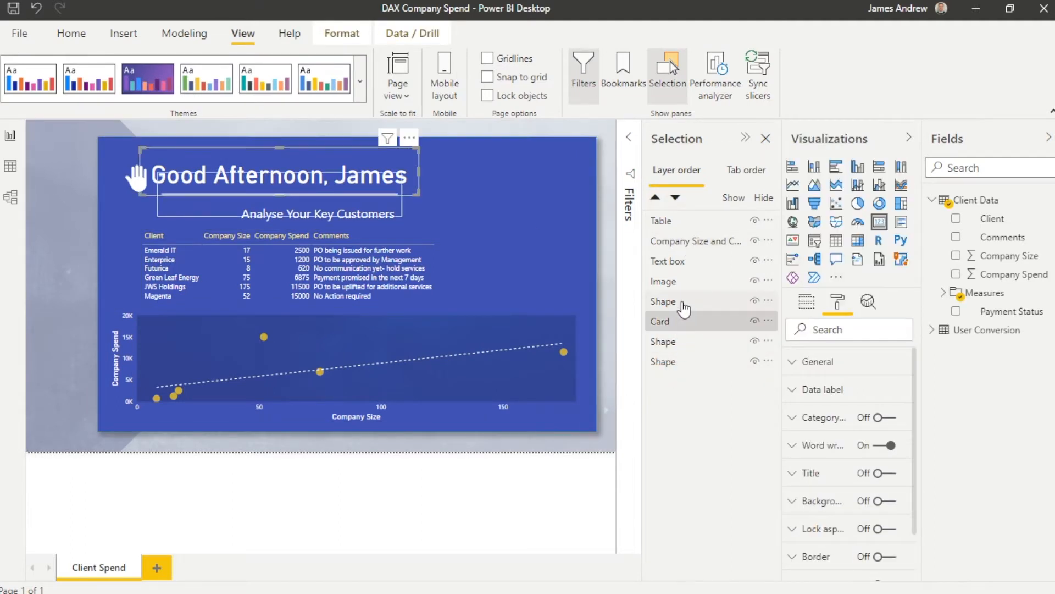
click(663, 281)
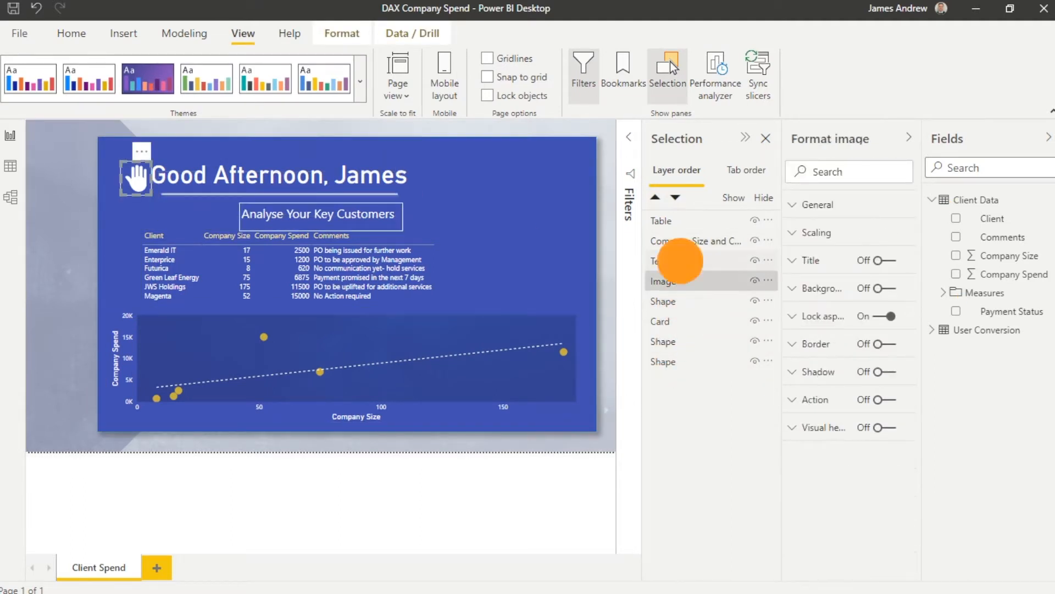
click(696, 241)
text(Client Category =)
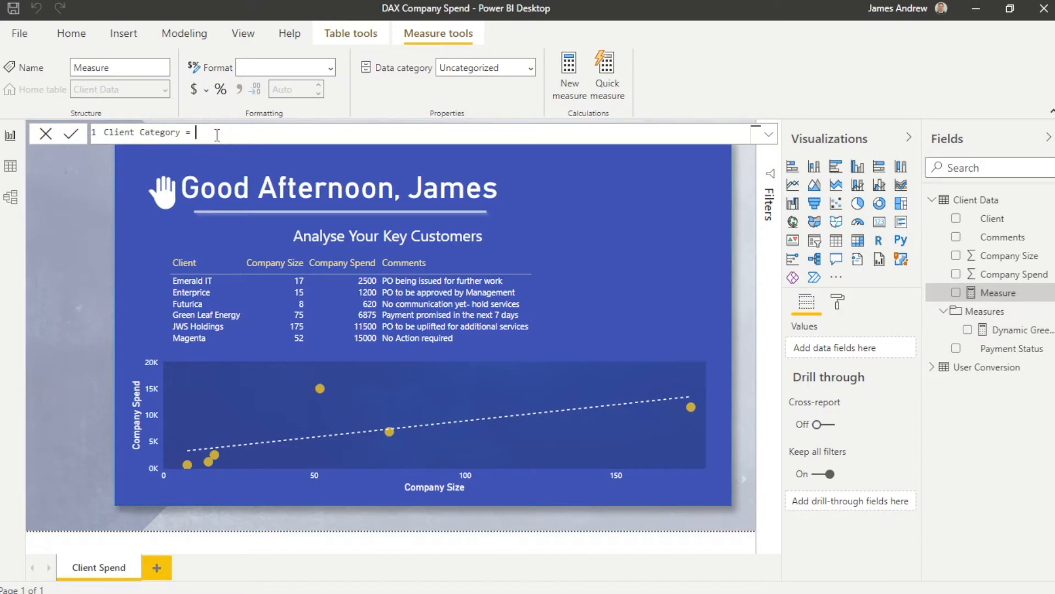
Write IF(SUM('Client Data'[Company Spend]) >= 10000, "High Priority" into Client Category
text(IF()
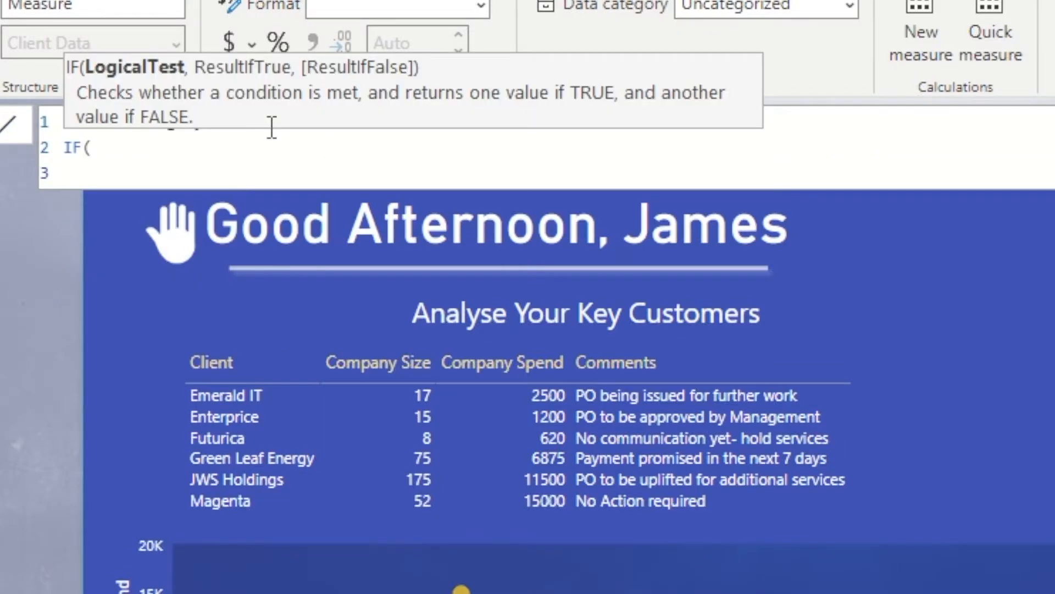
text(SUM('Client Data'[Company Spend)
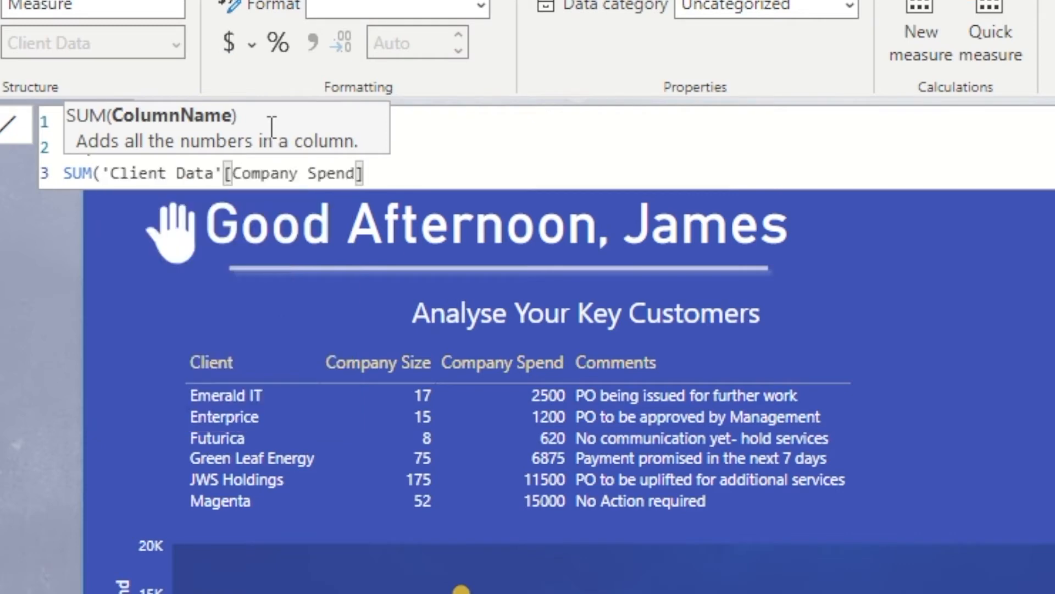
text(IF()
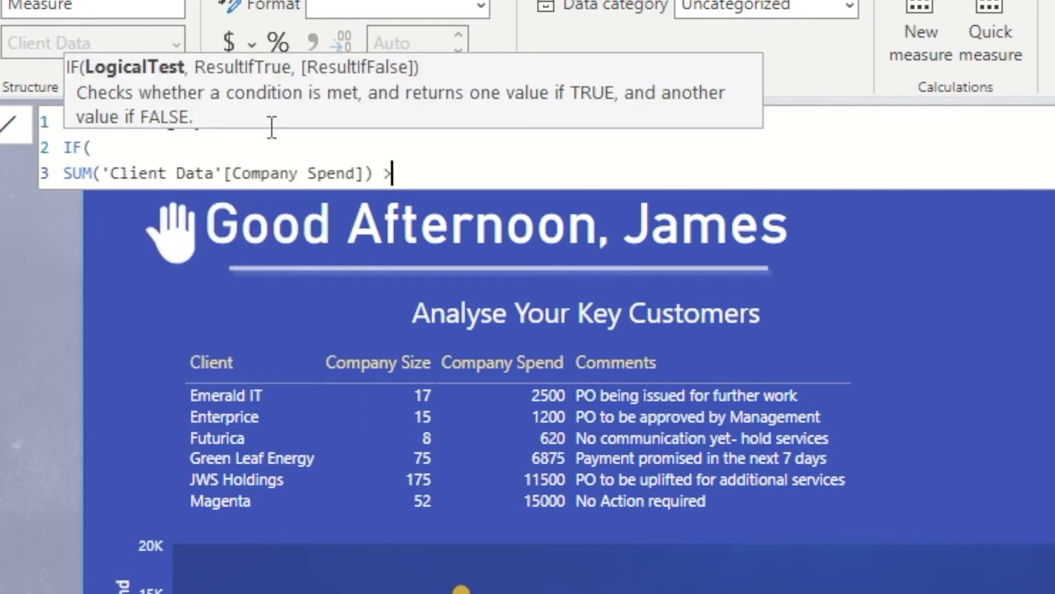
text(>= 10000,)
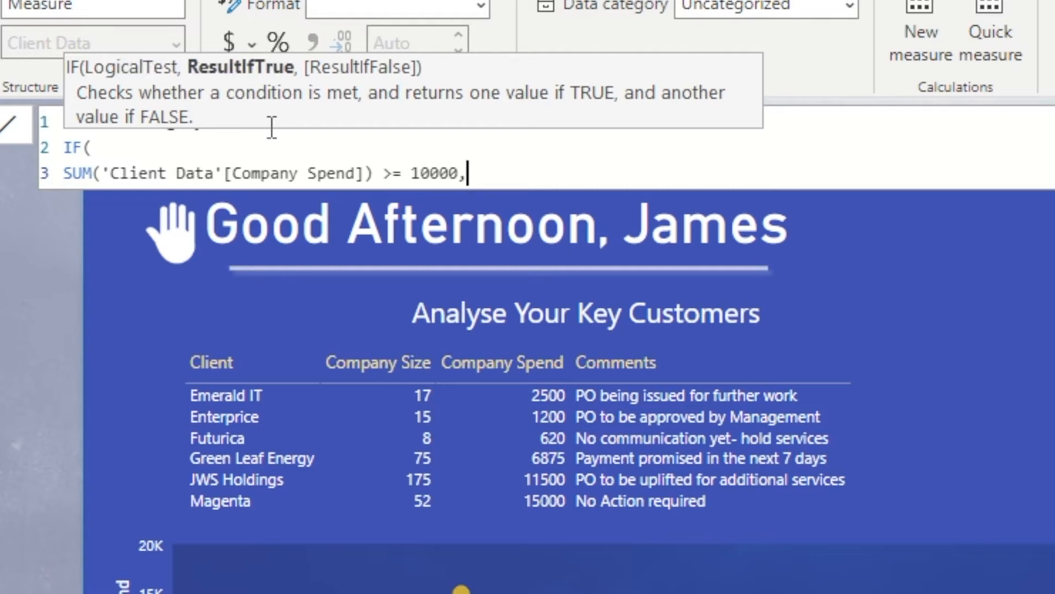
text(")
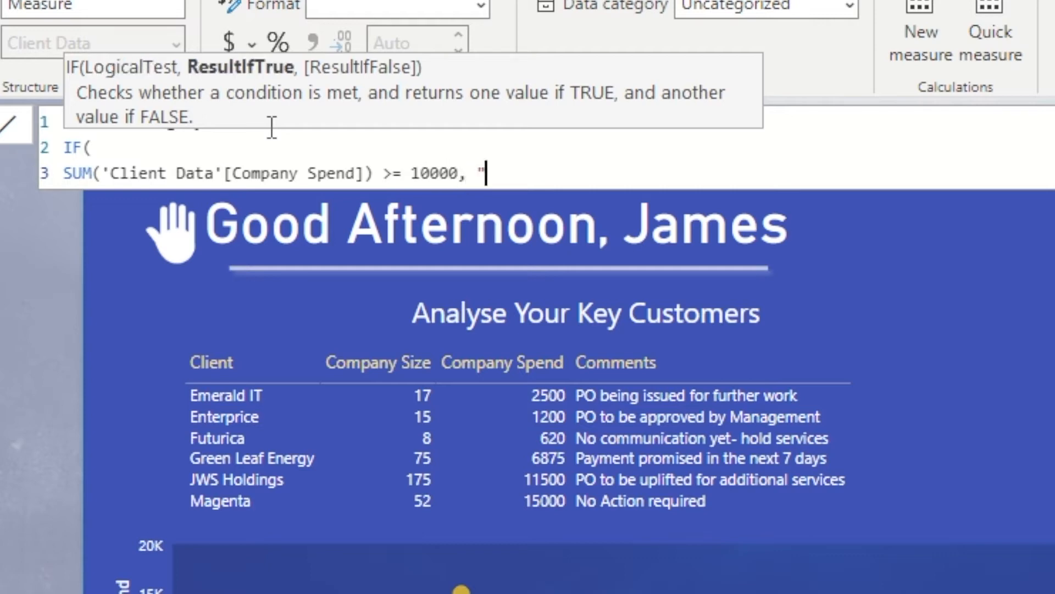
text(High Priority)
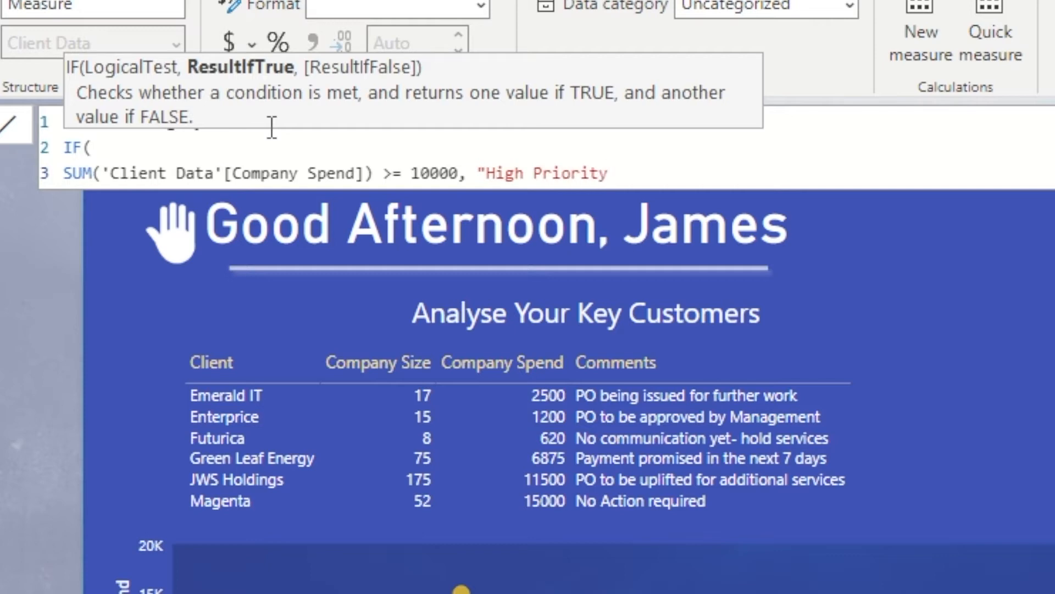
text(")
text(IF()
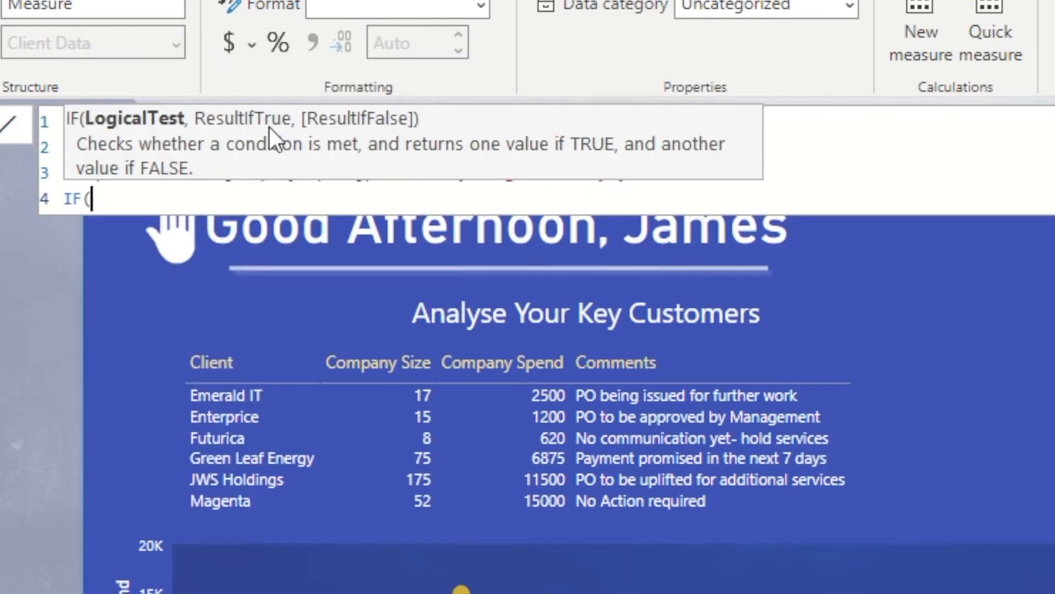
Add a nested IF returning "Low Priority" at spend <= 5000, otherwise "Medium Priority"
text(SUM('Client Data'[Company Spend]) >= 10000, "High Priority",)
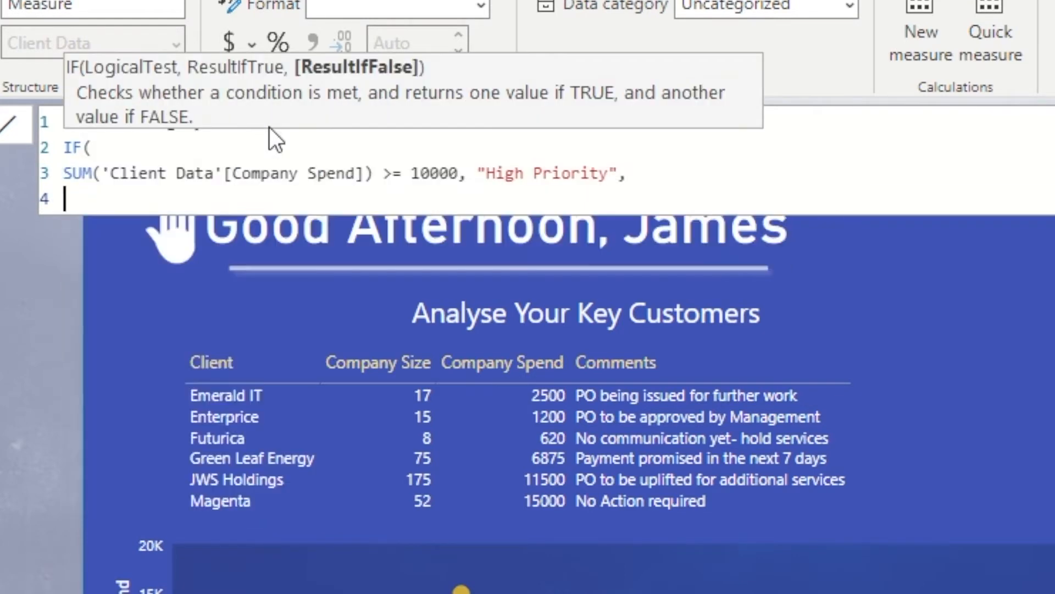
drag(384, 173, 626, 173)
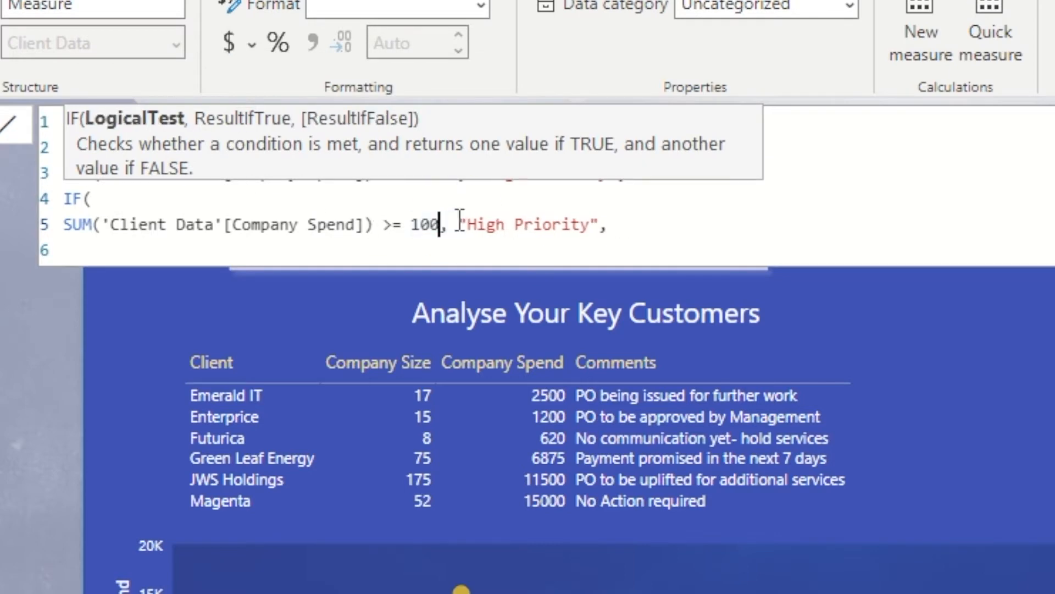
text(<)
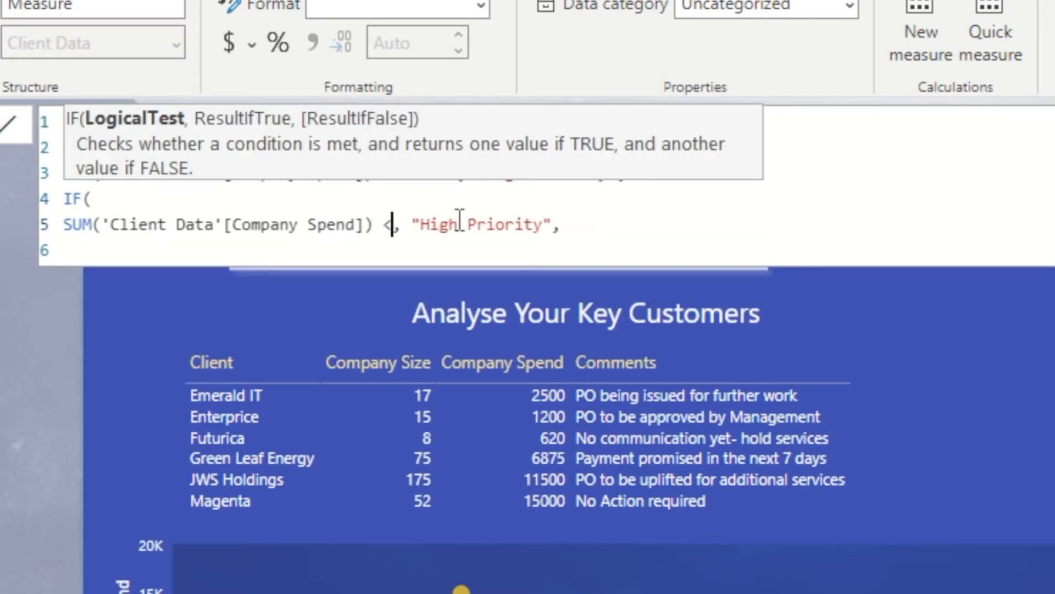
text(= 500)
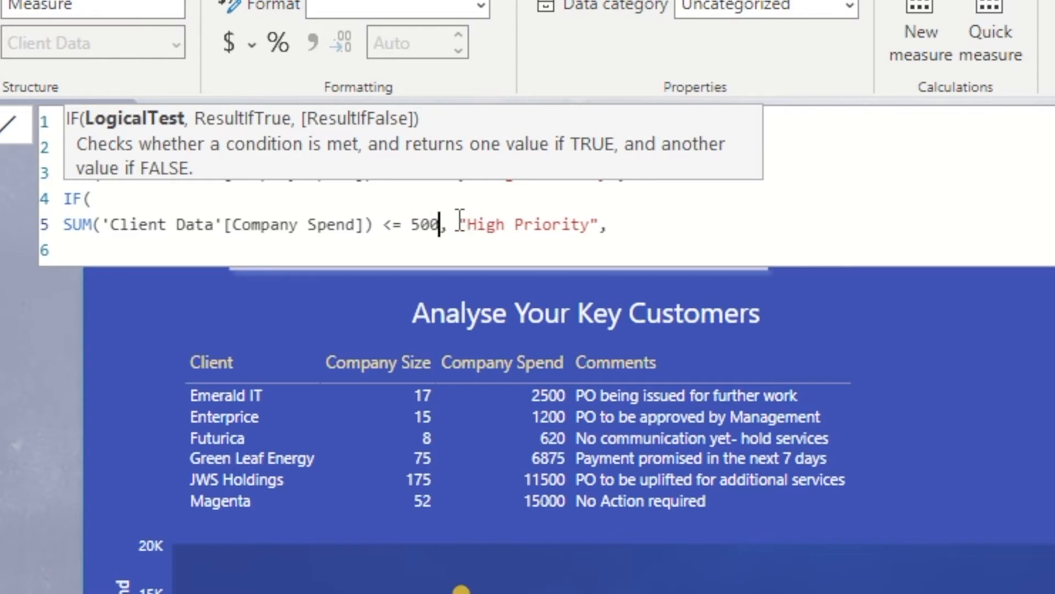
text(0)
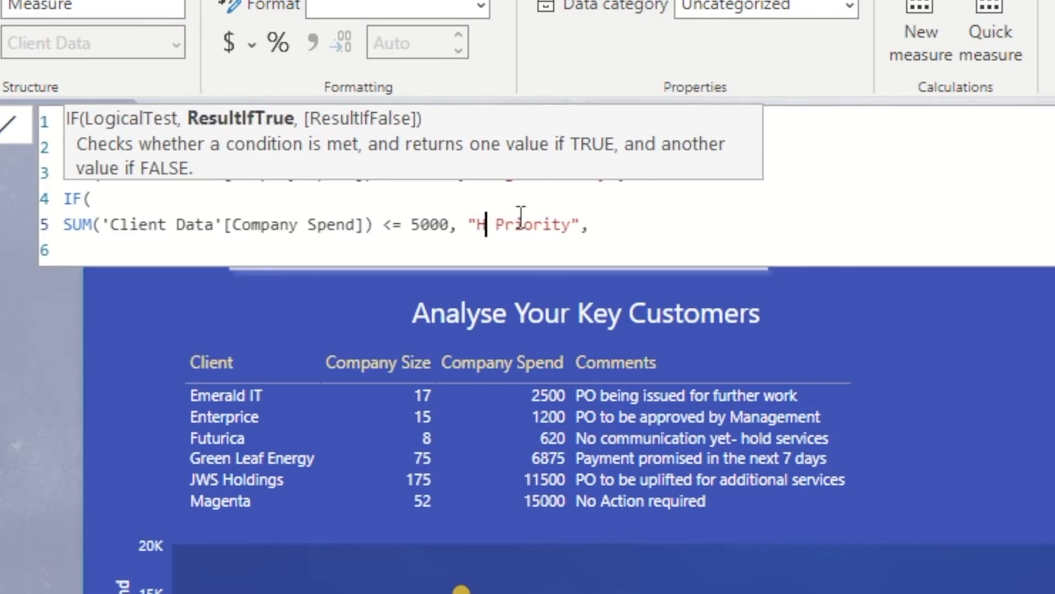
text(Low)
click(547, 250)
text(")
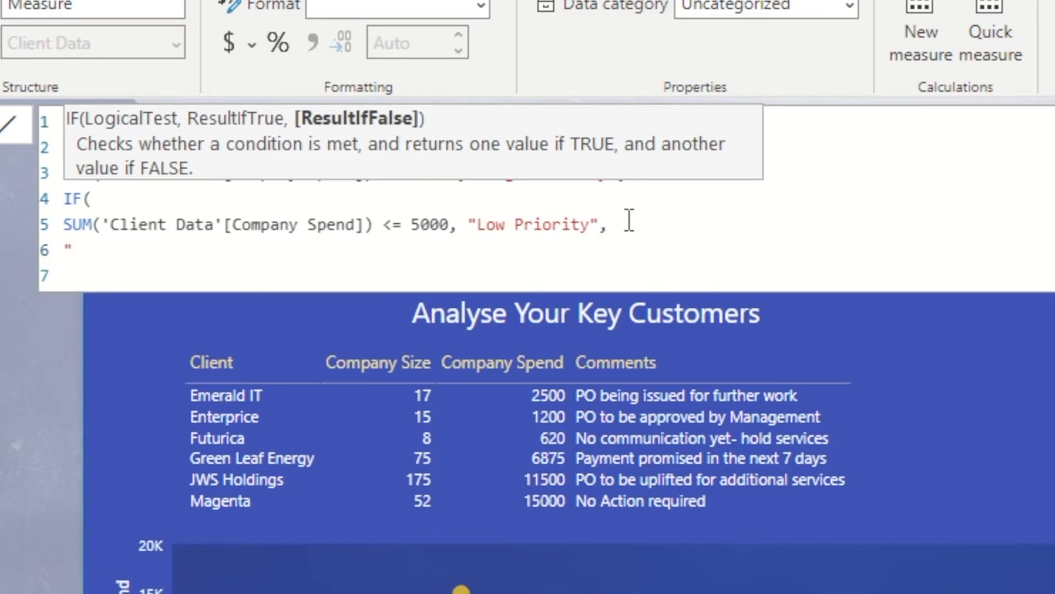
text(Medium Priorit)
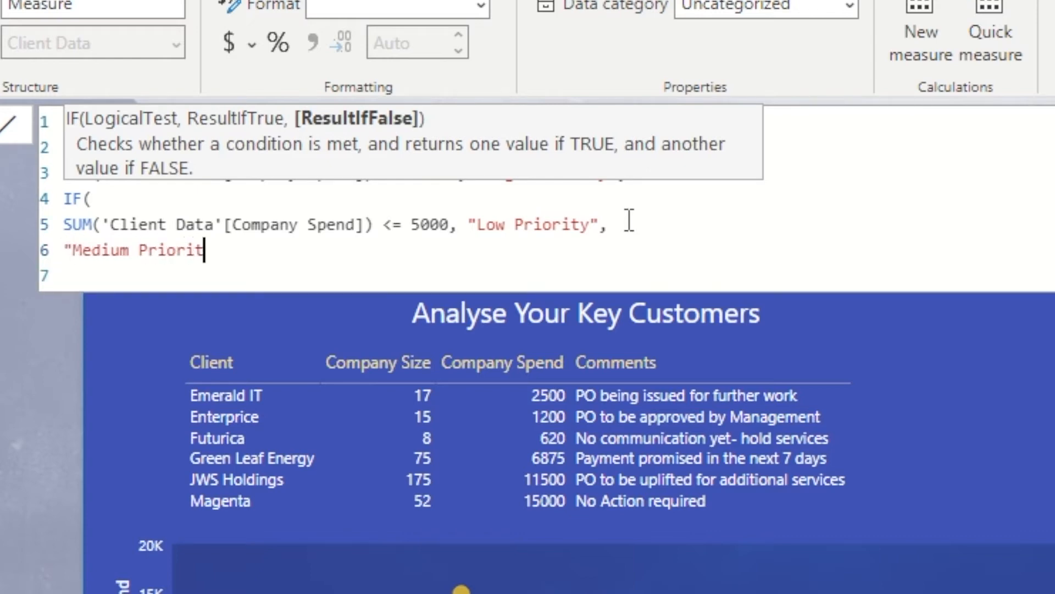
text(y")
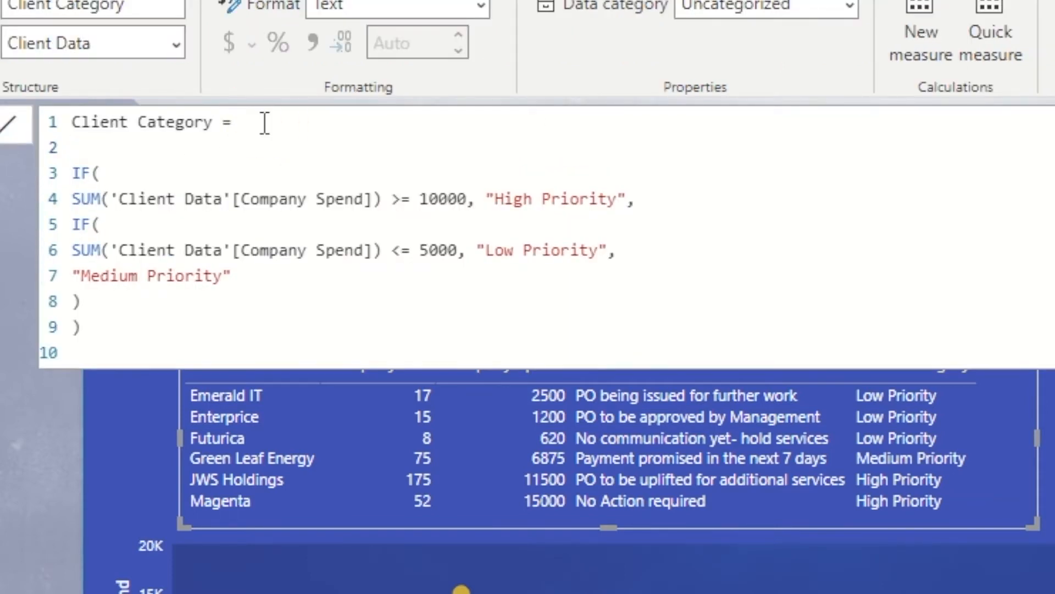
Add // grouping-by-spend and -- 'over 10k is High Priority' comments above the IF
text(//)
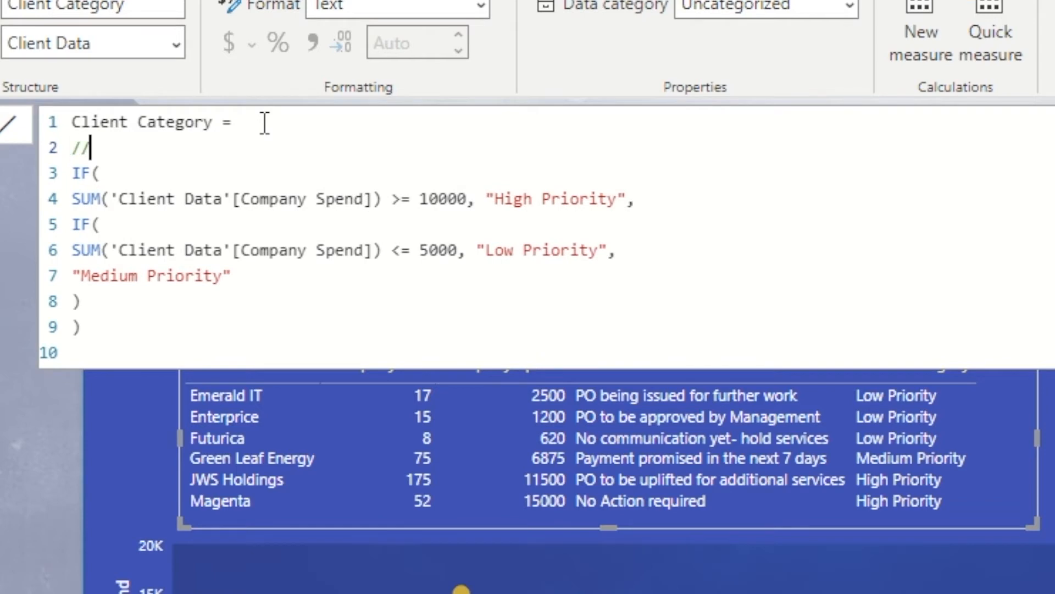
text(Let's Group our Customers)
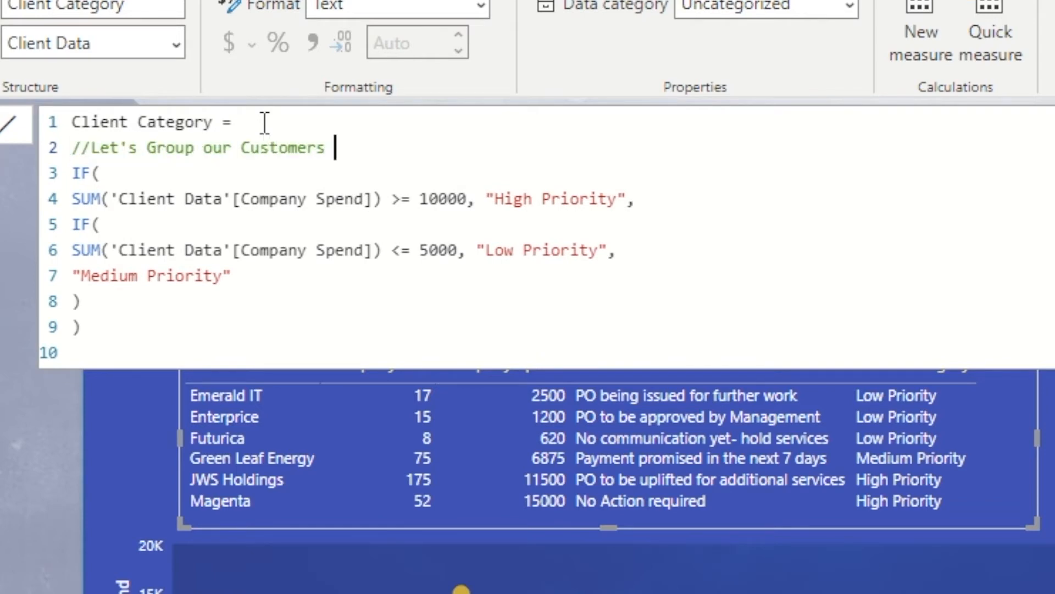
text(by the Category of their)
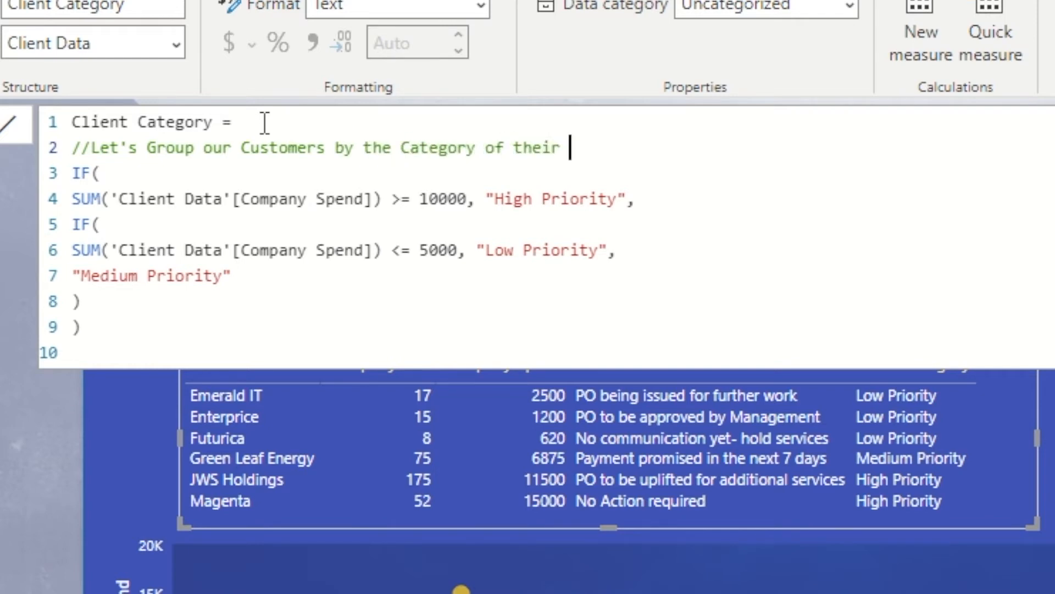
text(spend)
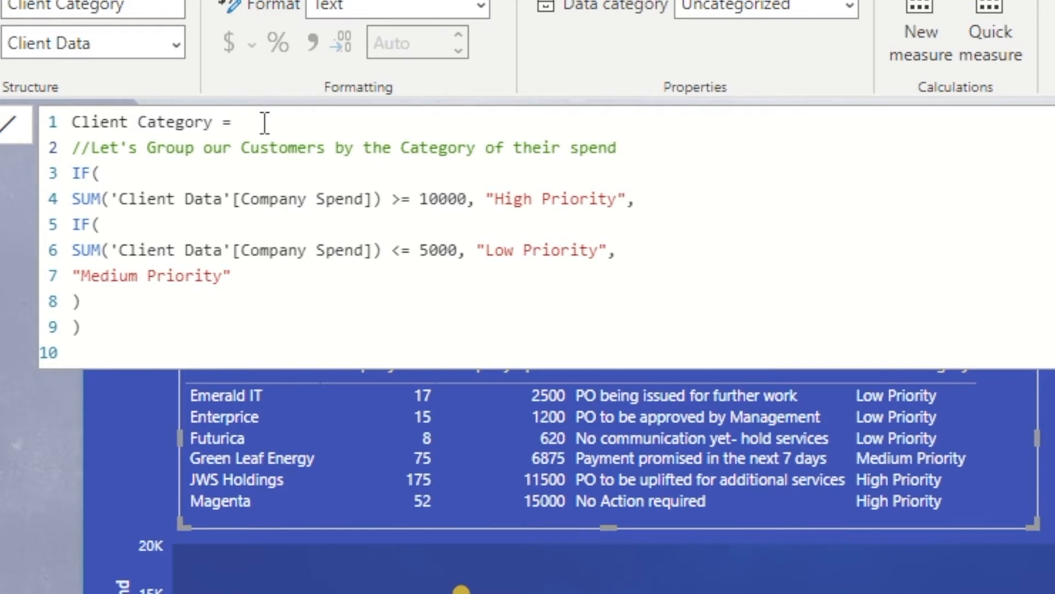
text(--An)
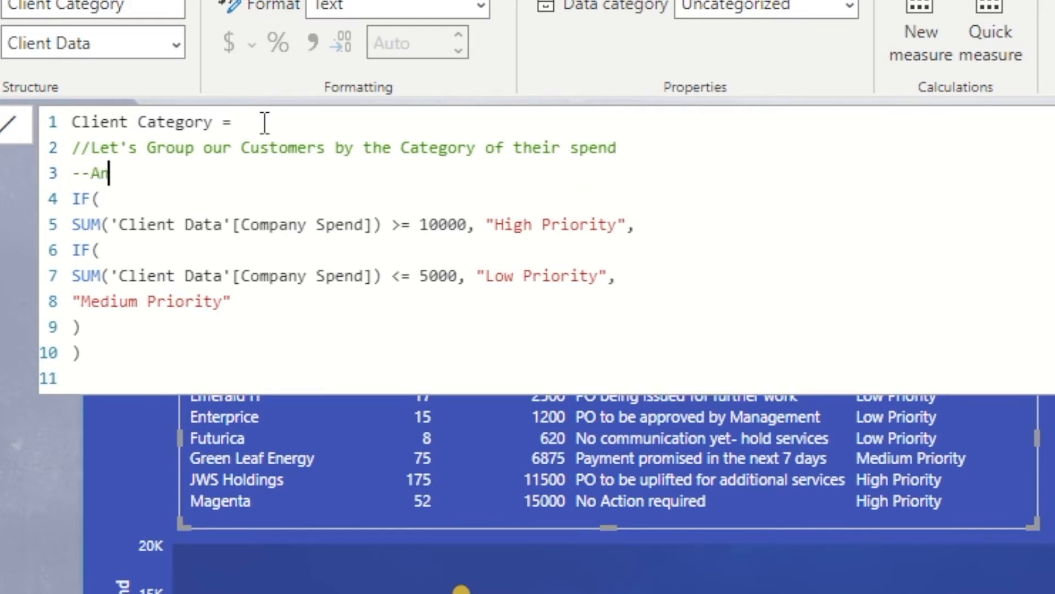
text(ything over)
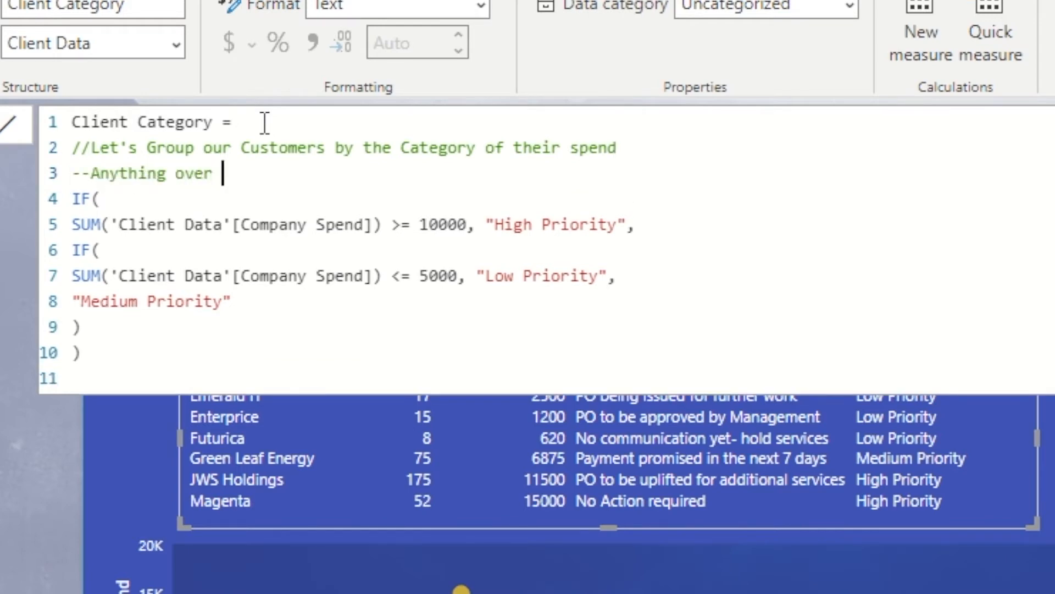
text(10k is conside)
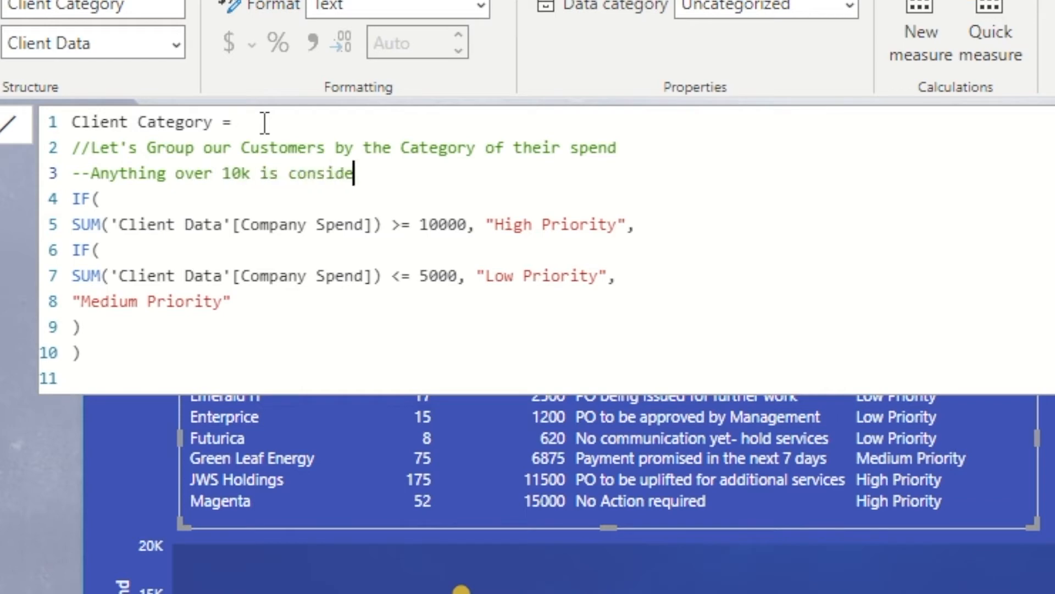
text(red a High Priority Customer)
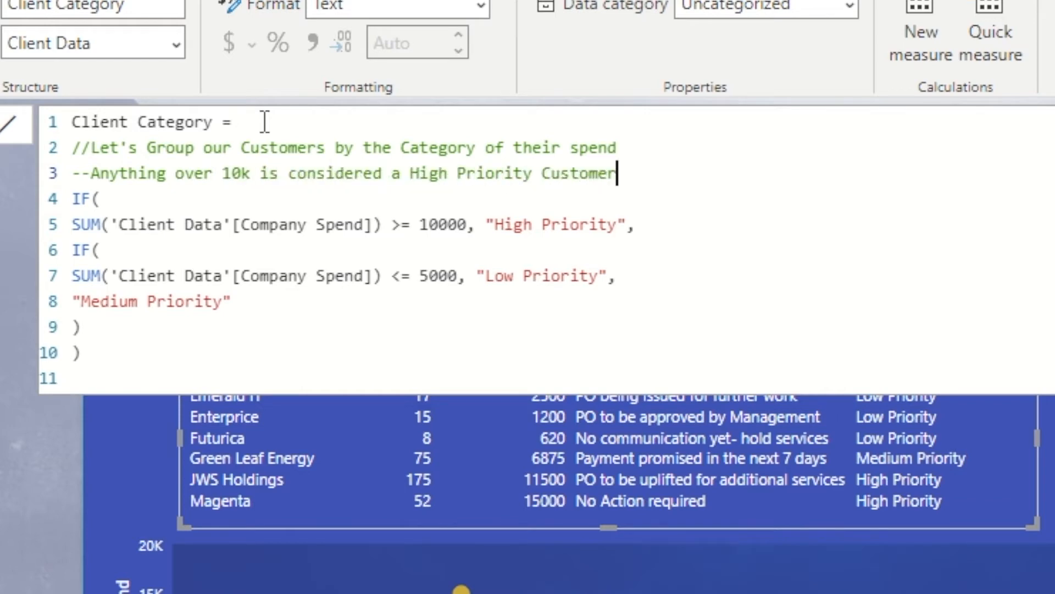
text(/*)
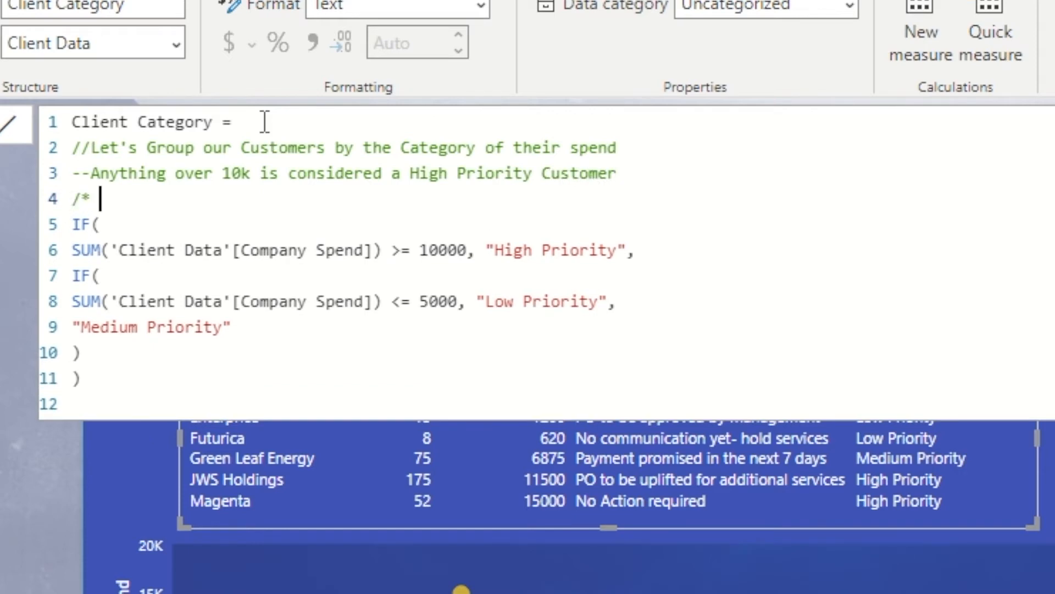
Write a block comment: high priority customers are monitored closely and POs checked as paid
text(A high prior)
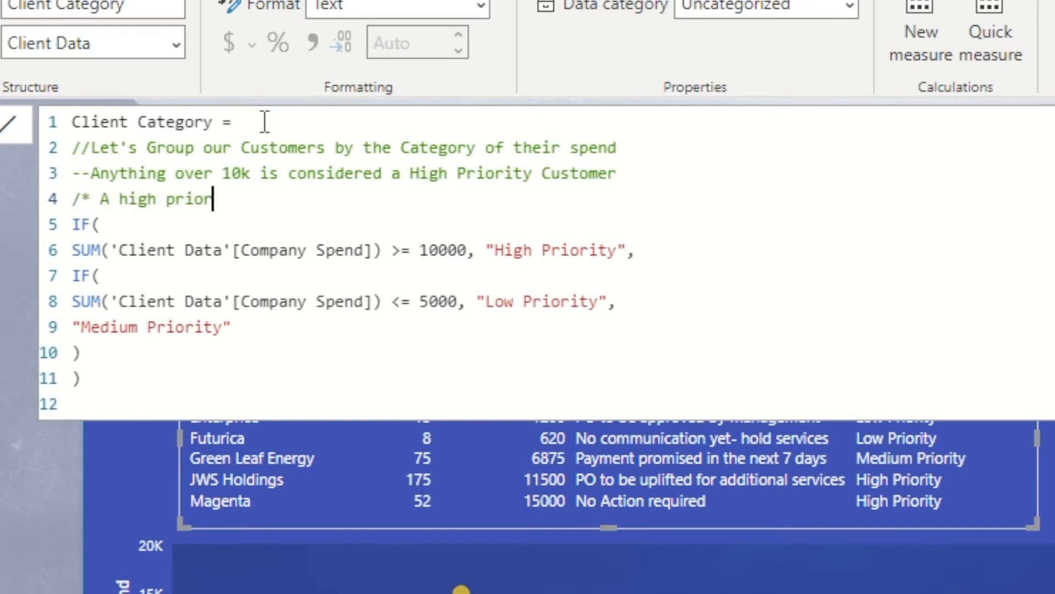
text(ity customer should be)
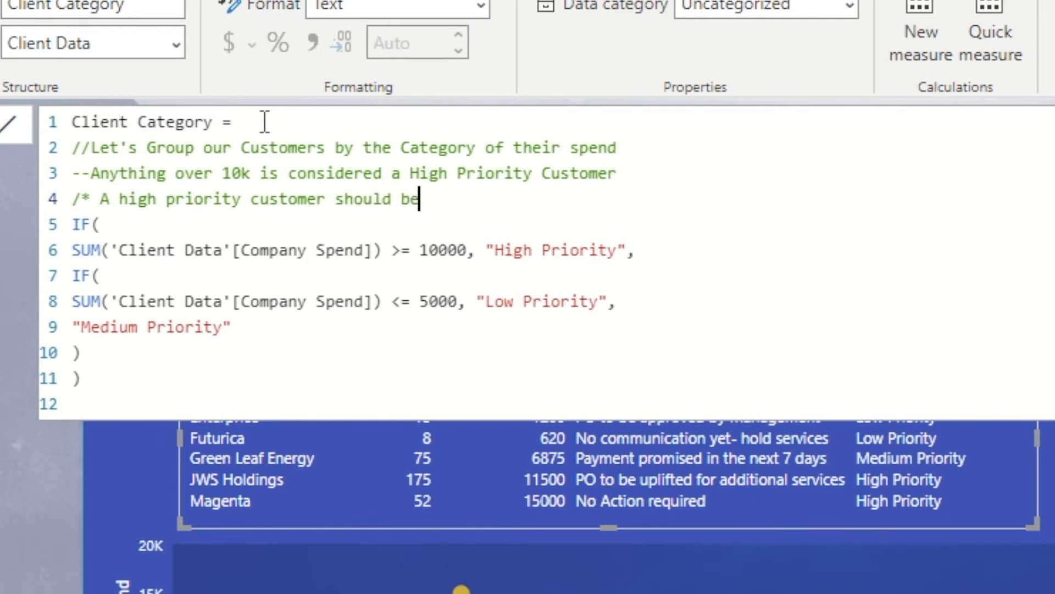
text(1.)
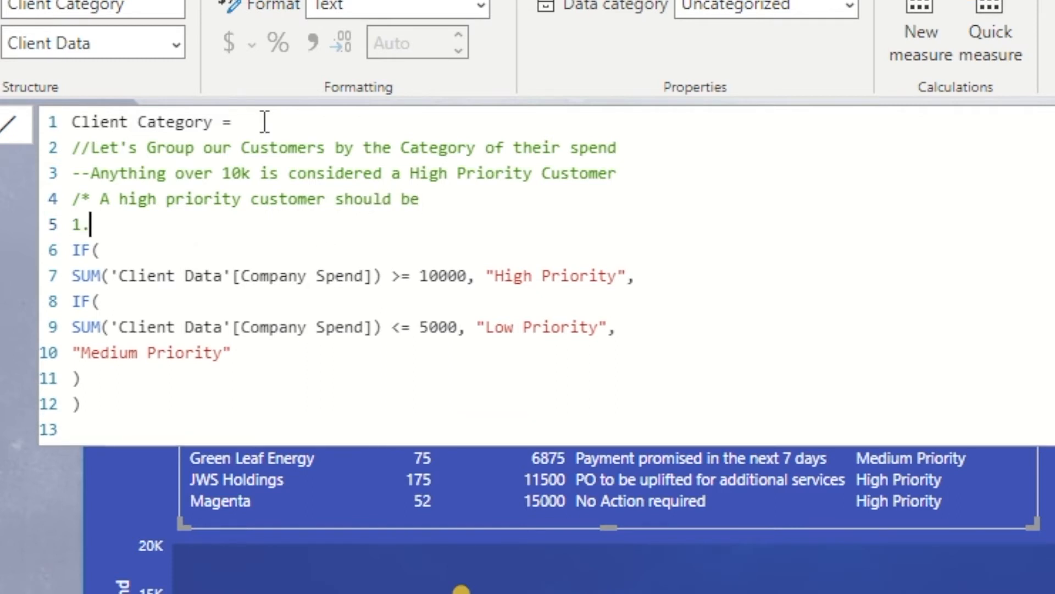
text(Monitored)
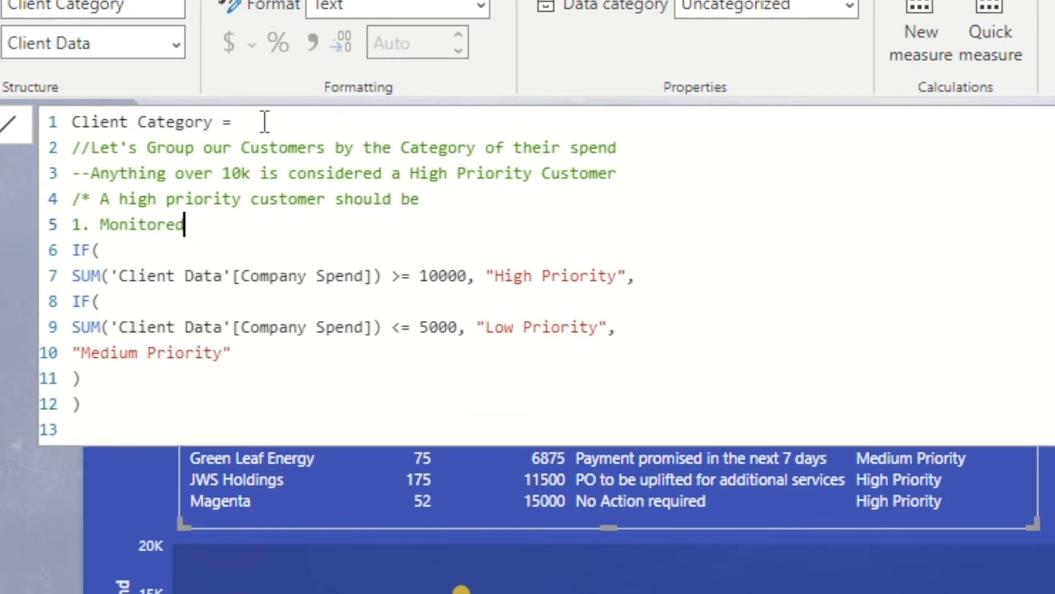
text(closely)
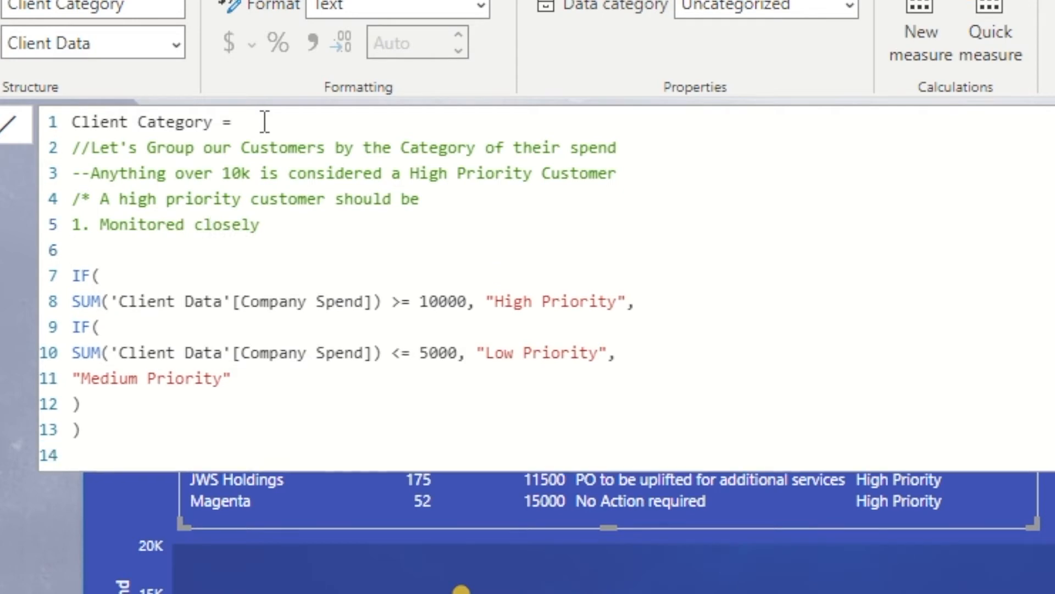
text(2.)
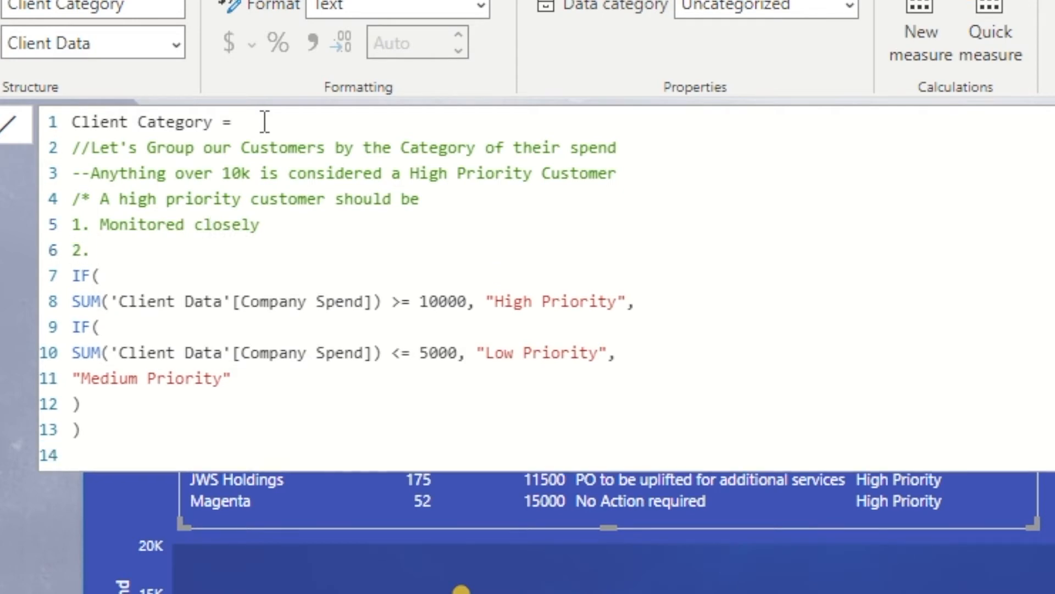
text(Consta)
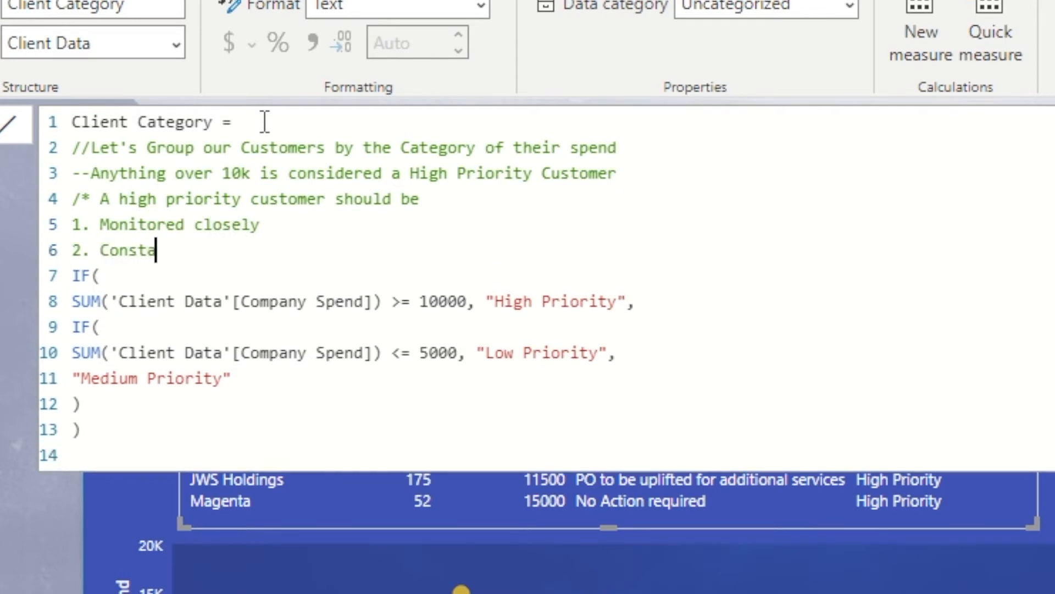
text(n)
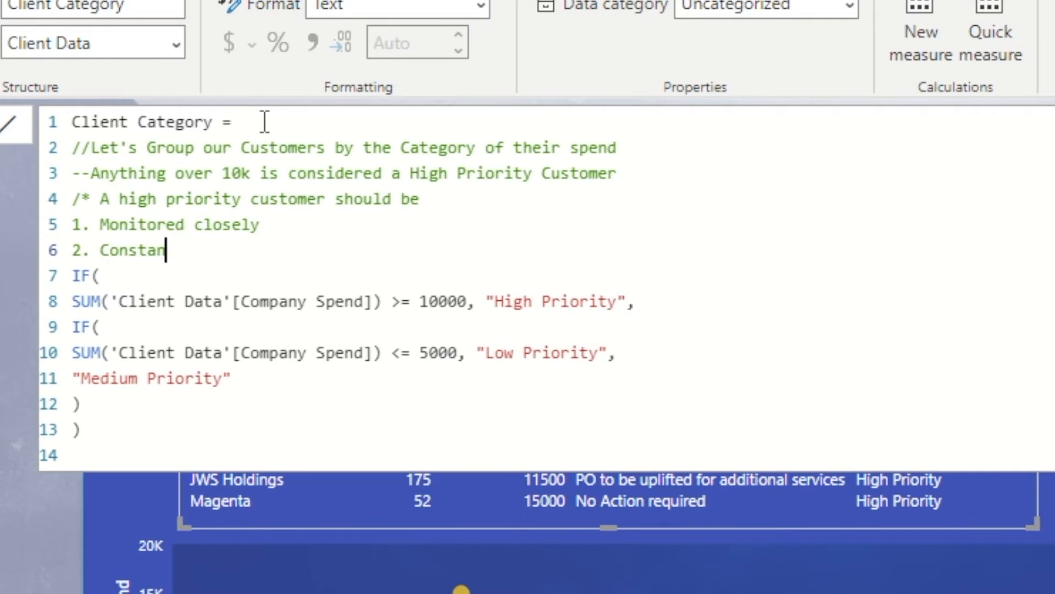
text(Check that P)
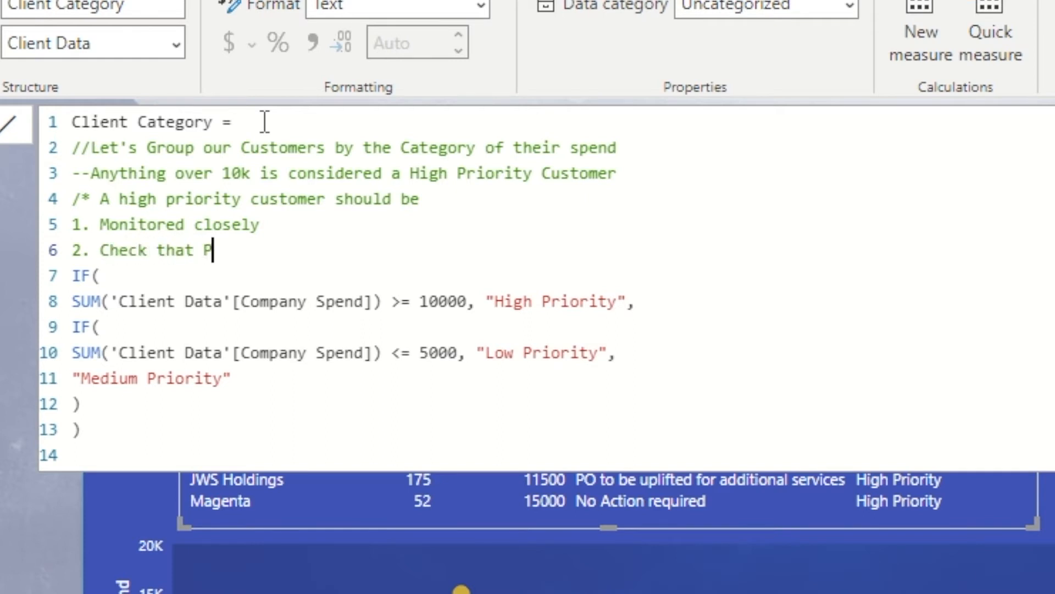
text(Os are being)
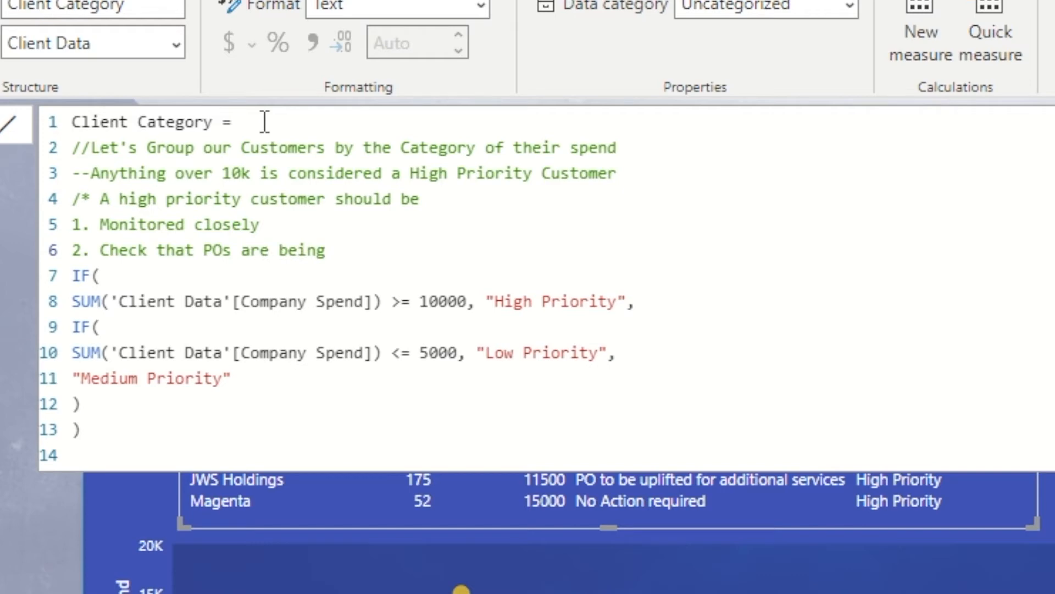
text(paid)
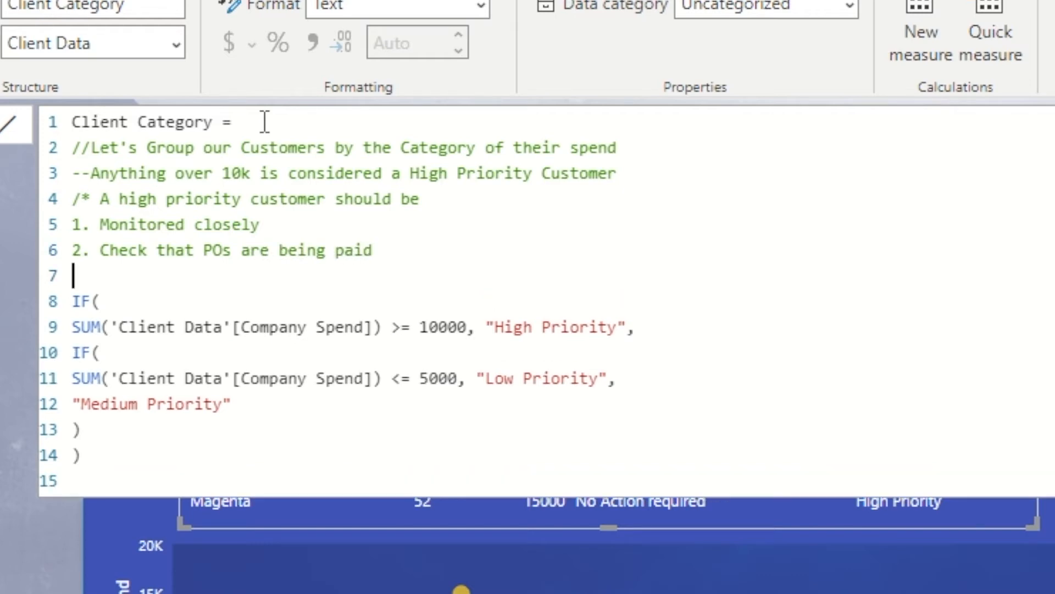
text(*/)
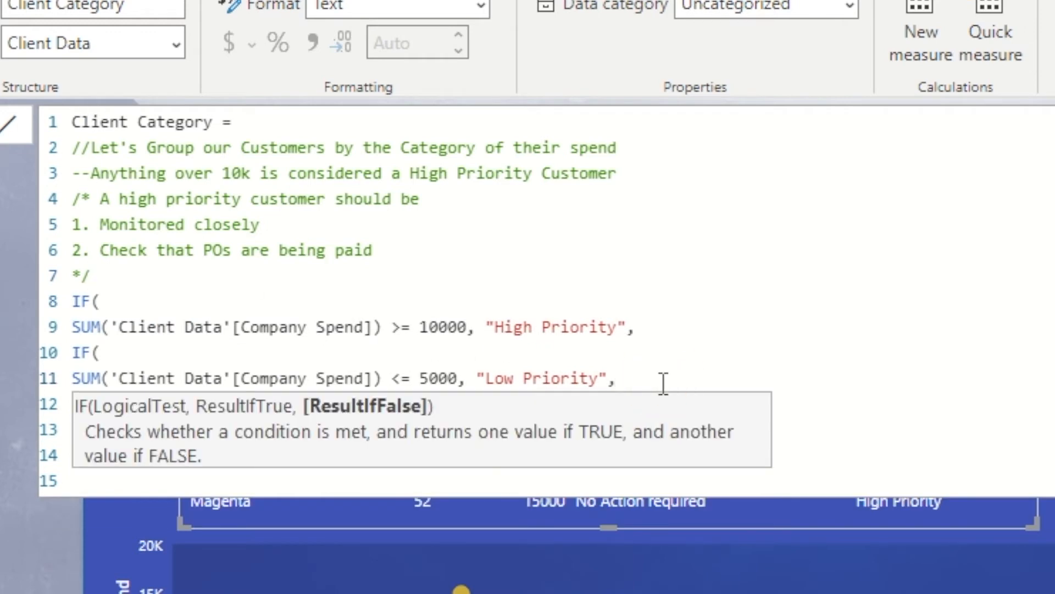
Add // comments explaining Medium Priority is the 'Else' fallback for other values
text(//The below l)
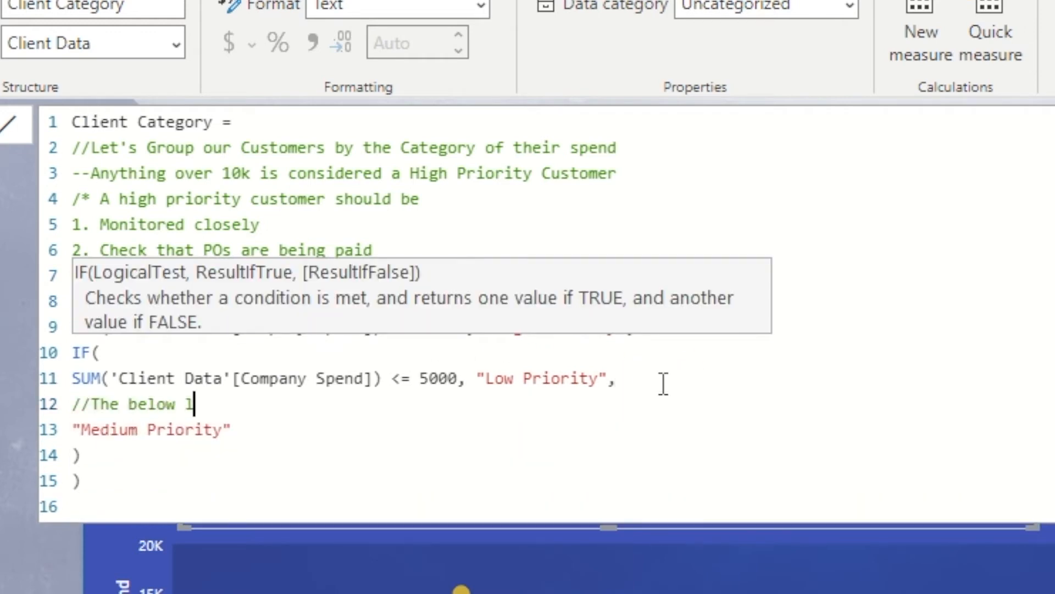
text(ine tells us that anyt)
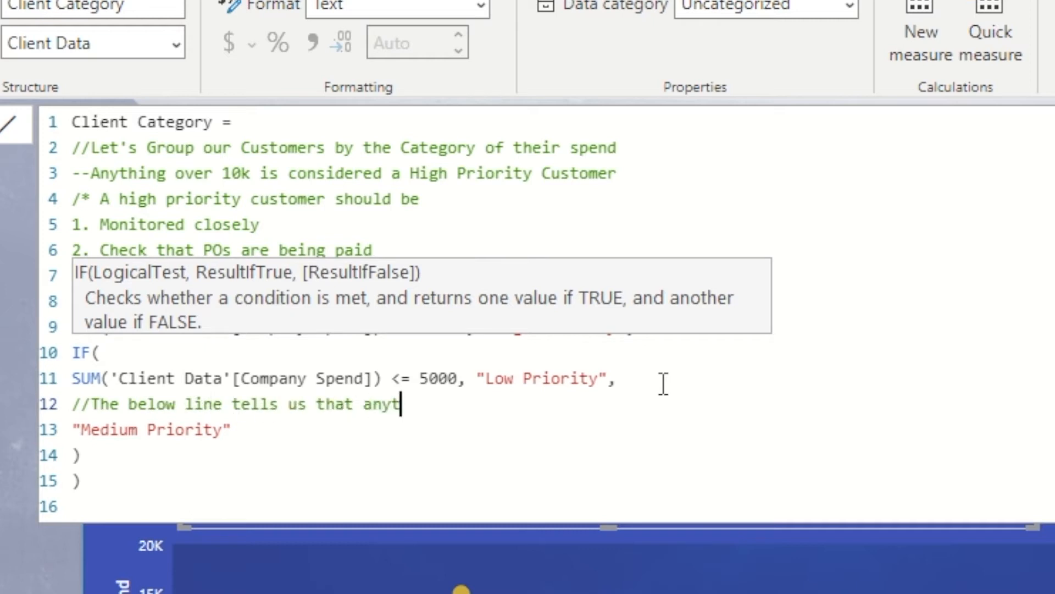
text(hing)
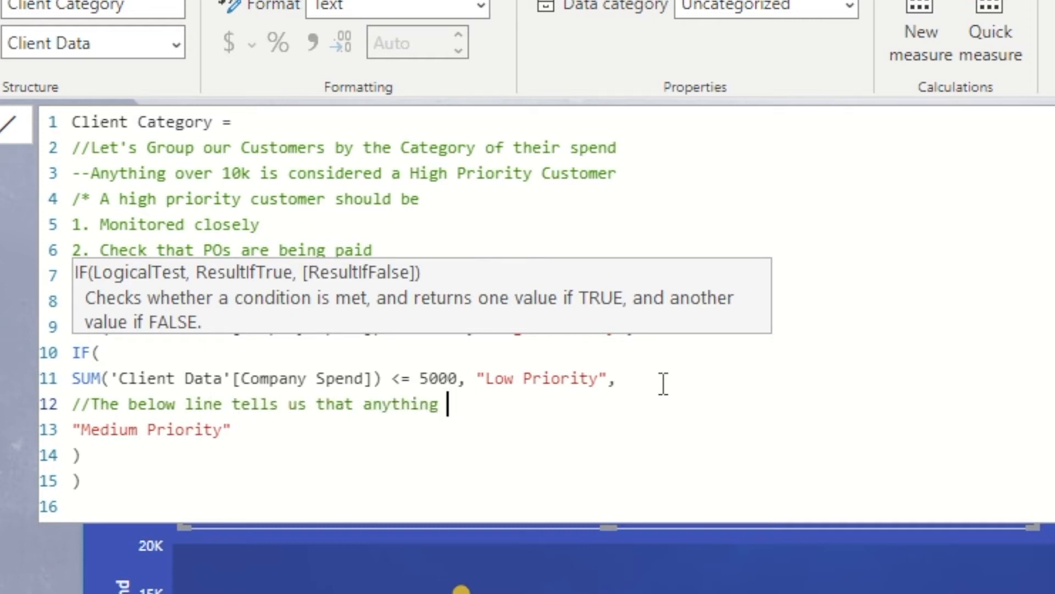
text(other than the values ab)
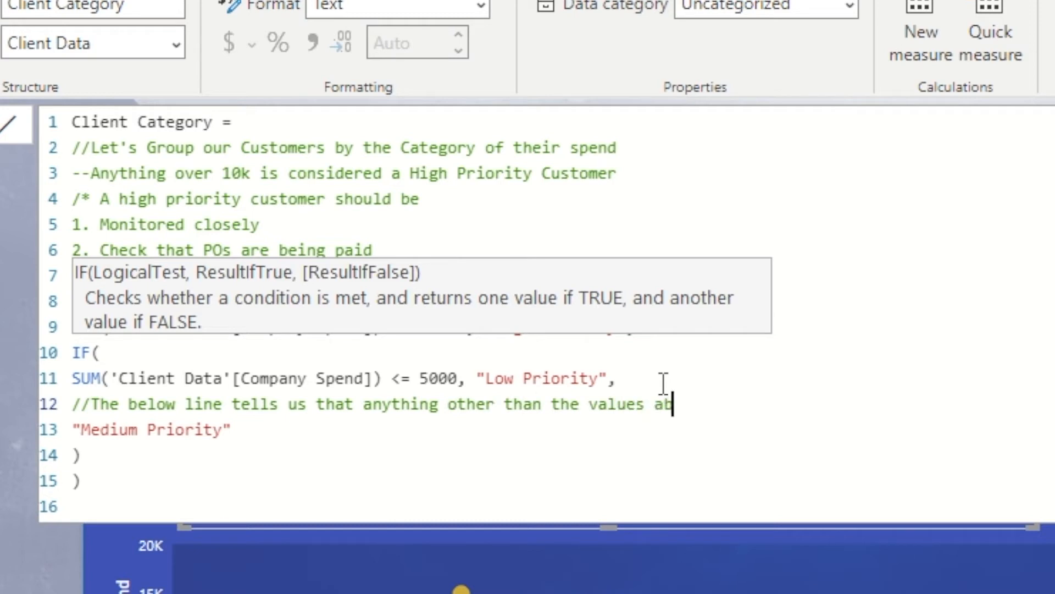
text(ove should be)
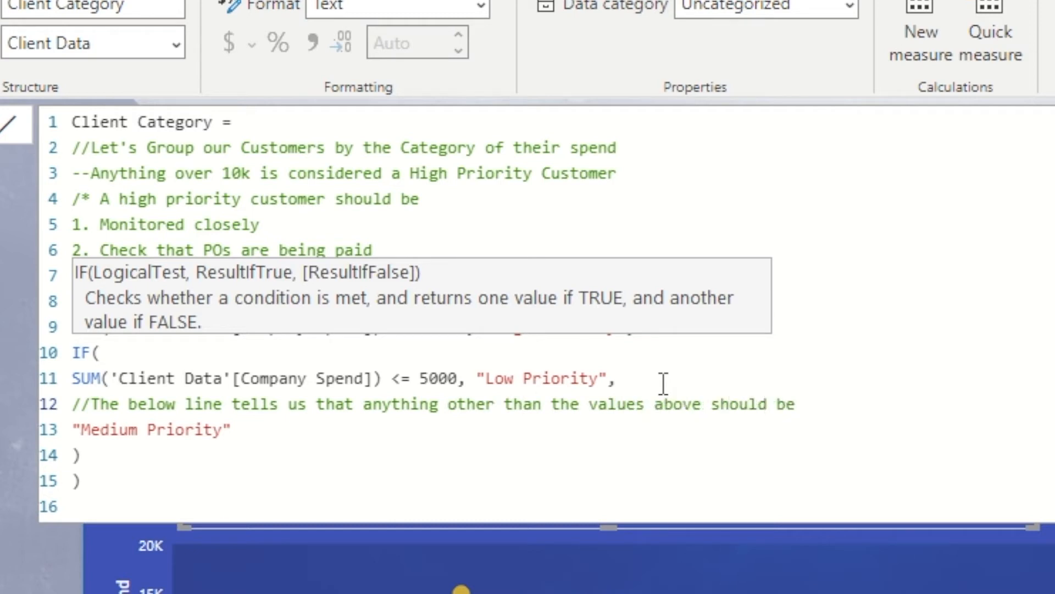
text(classed as)
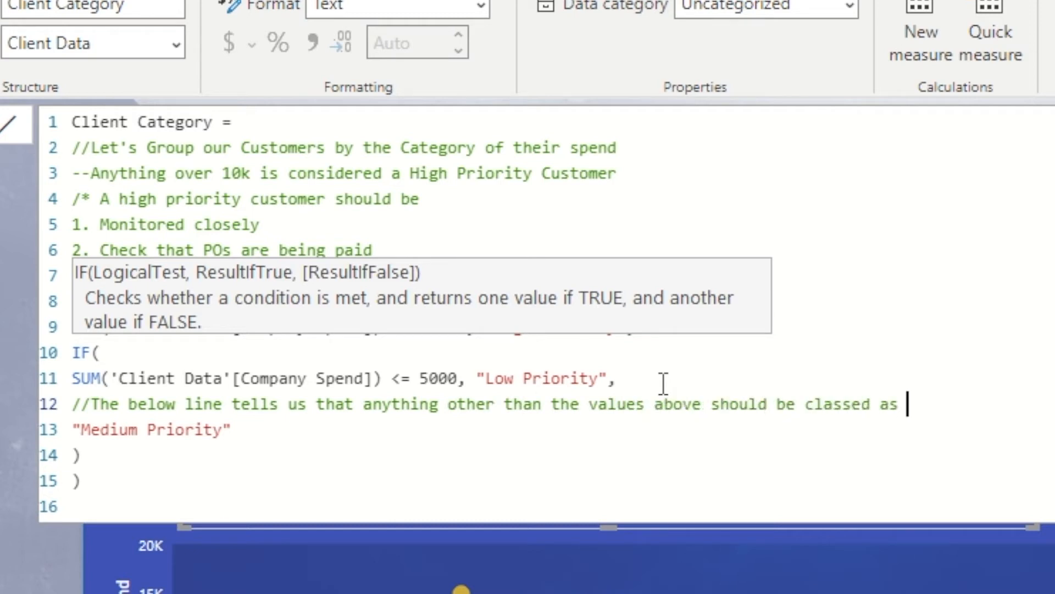
text(Medium Priority)
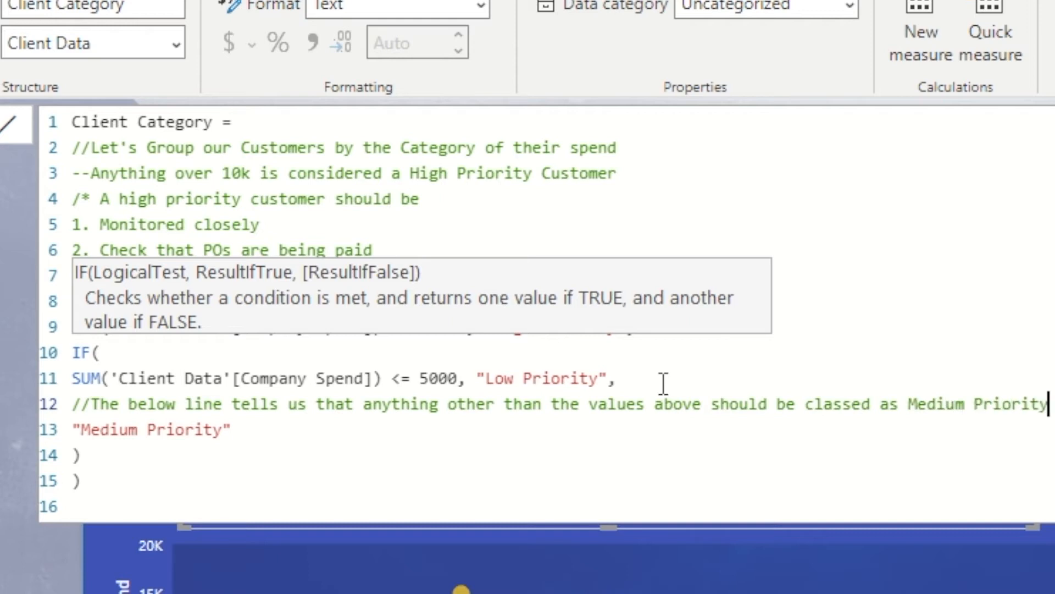
text(//This)
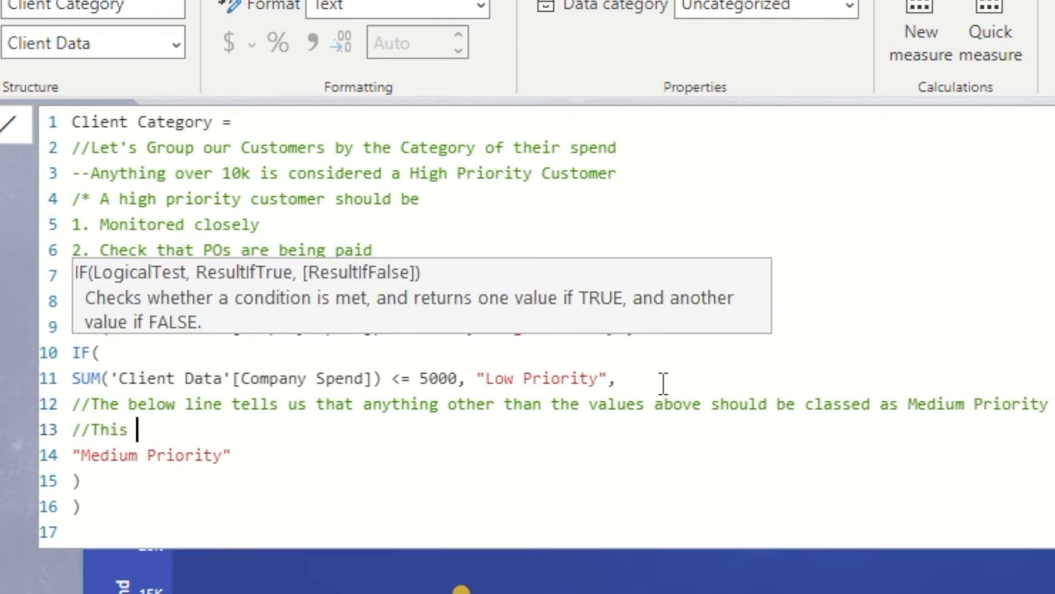
text(is an 'Else' con)
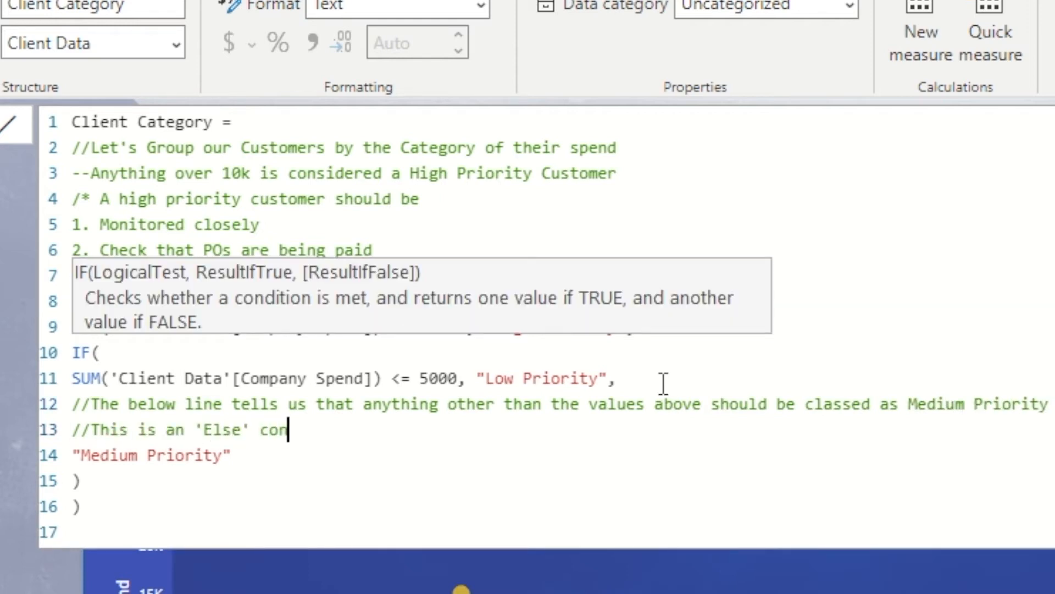
text(ditional statement)
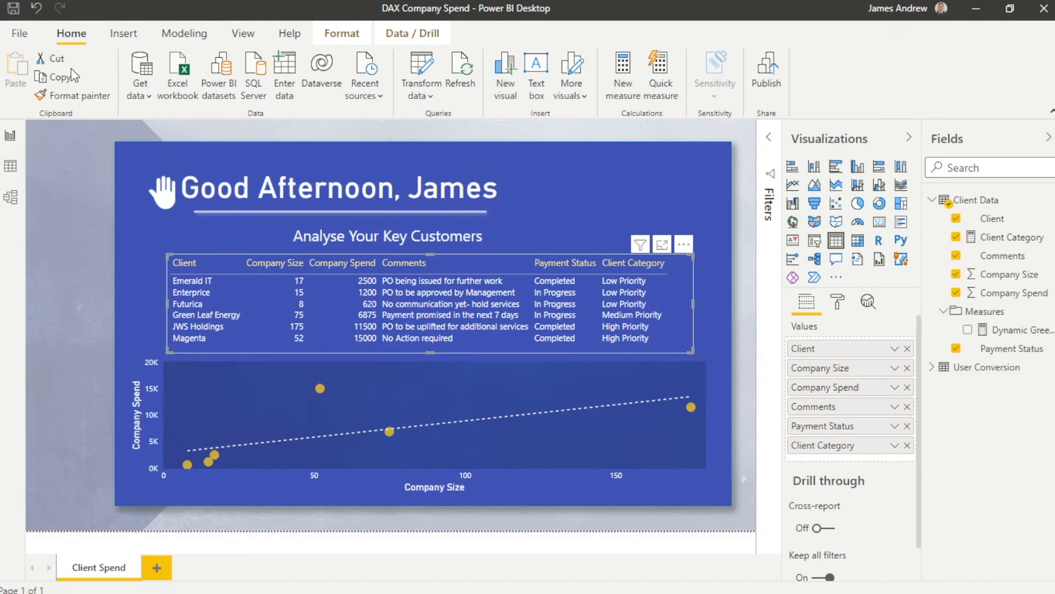
mouse_move(693, 530)
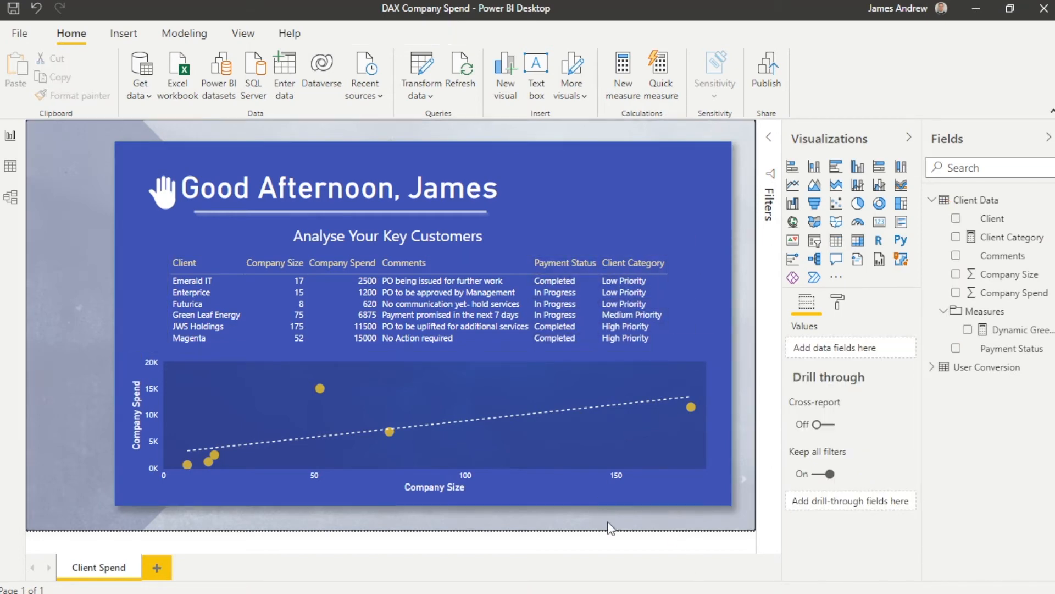
mouse_move(593, 529)
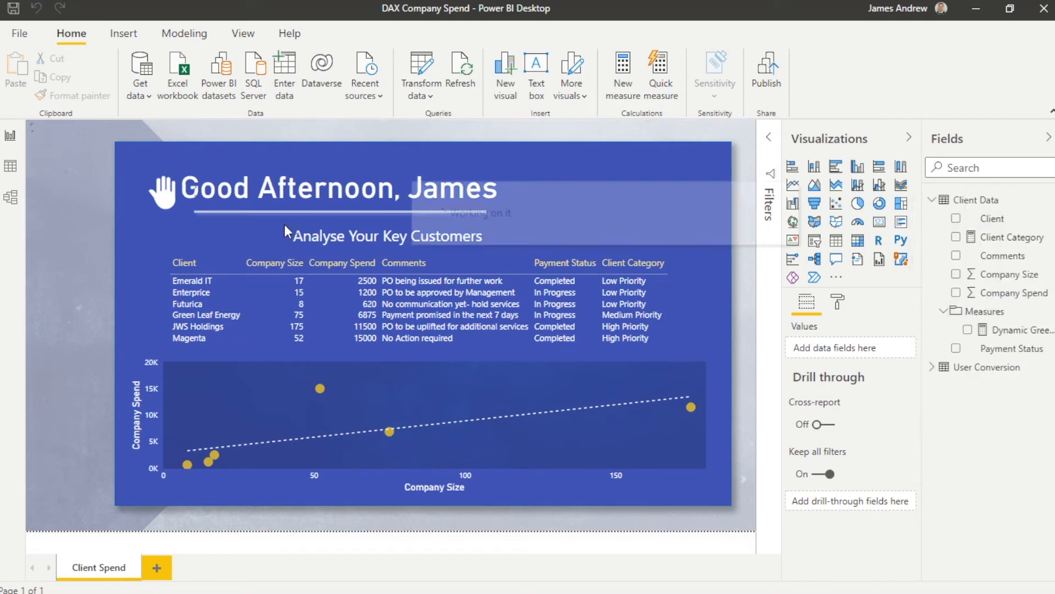
Start a new measure in the Client Data table
click(621, 71)
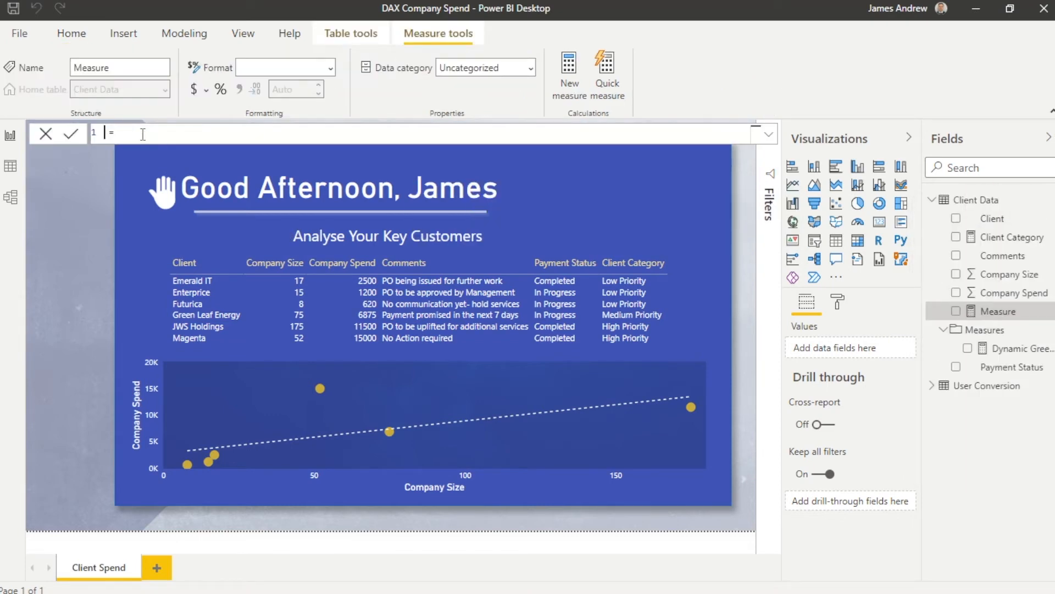
Name the measure Background Colour and start a SWITCH on the Payment Status column
text(Background Colour)
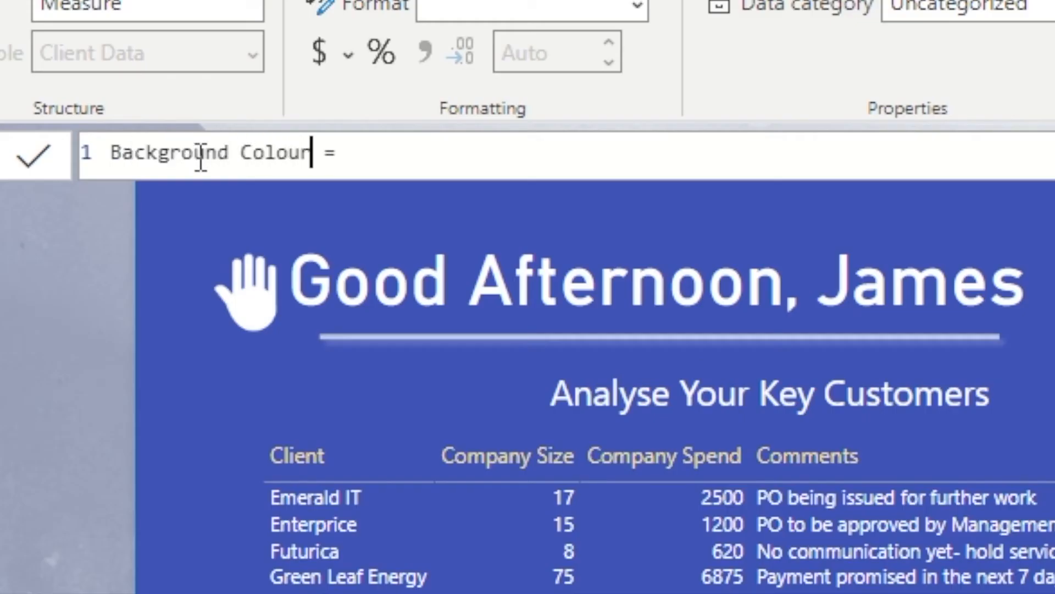
text(Sw)
text(SELECTEDVALUE()
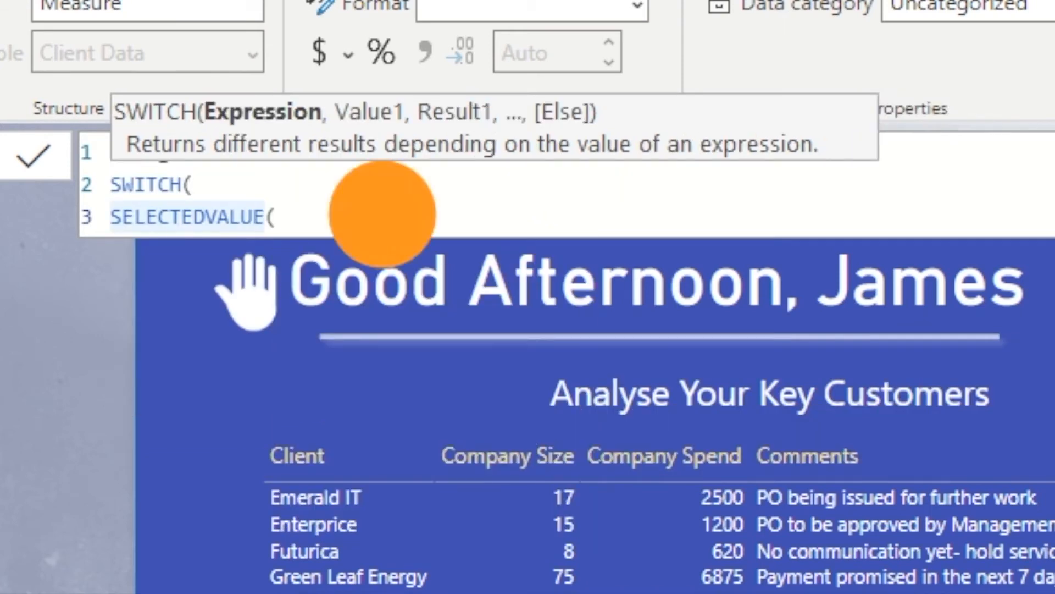
text(co)
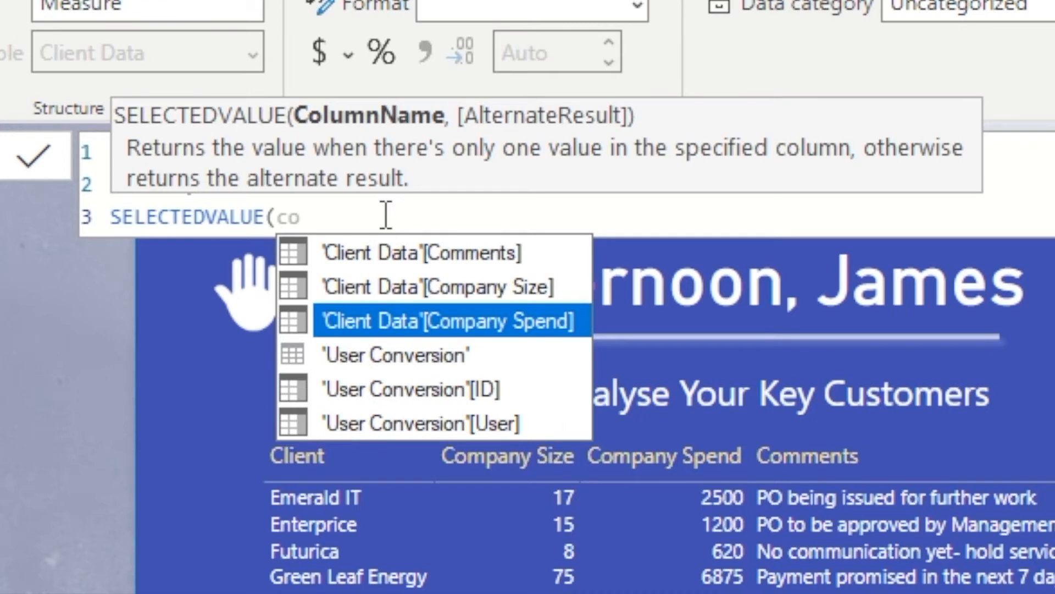
click(449, 319)
text('Client Data'[Payment Status]),)
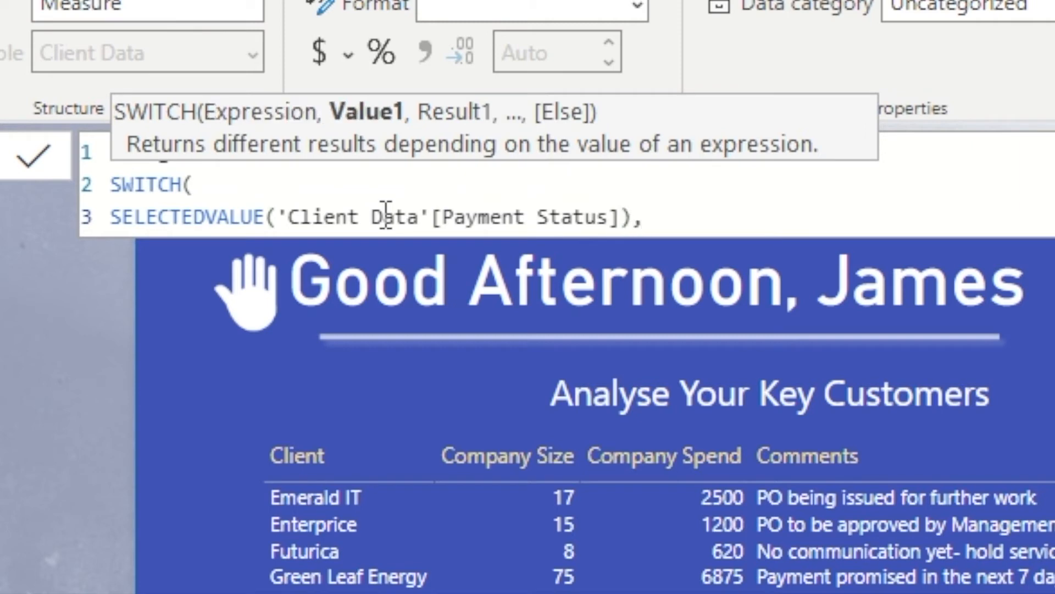
Map "Completed" to "Green" and "In Progress" to "Amber", close the SWITCH and commit
text(")
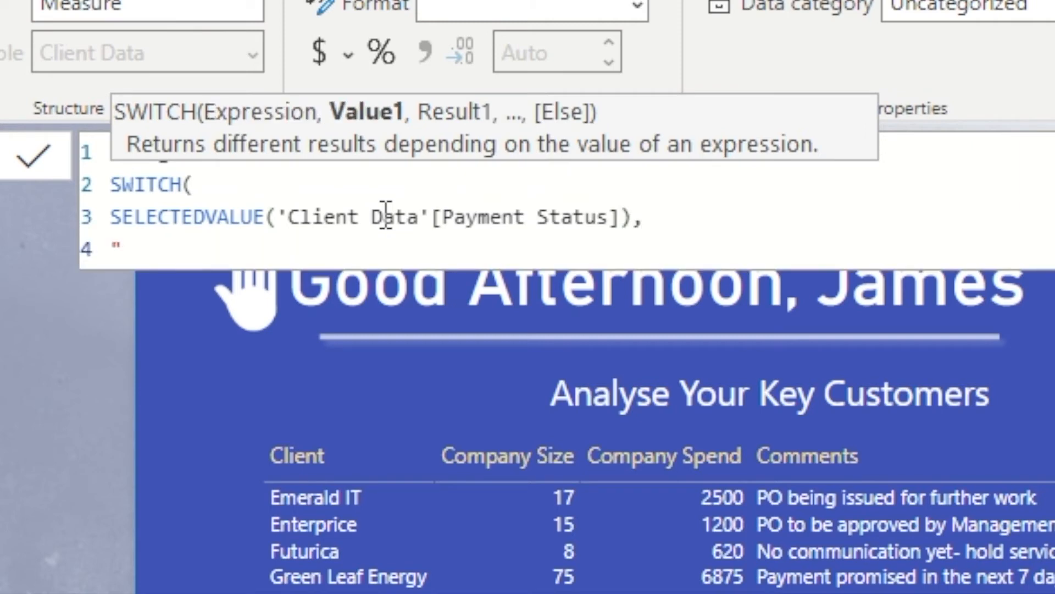
text(completed)
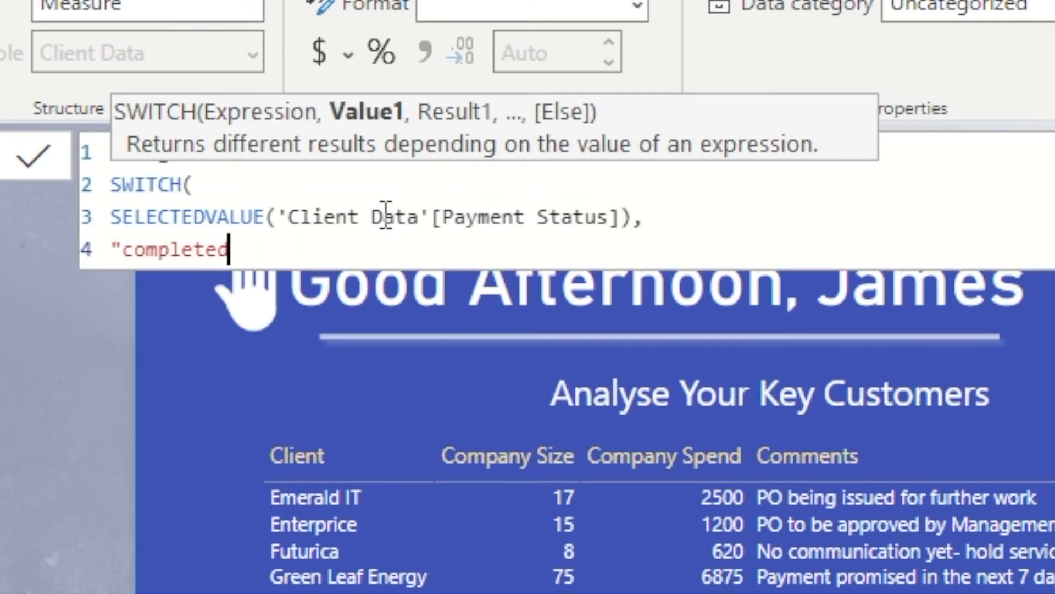
text(",)
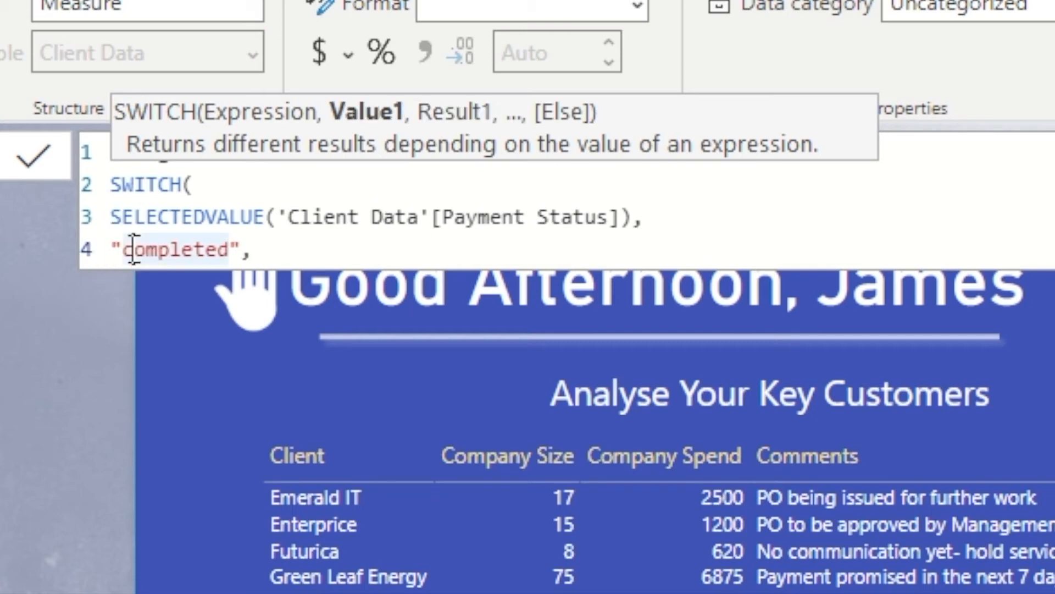
text(Completed", ")
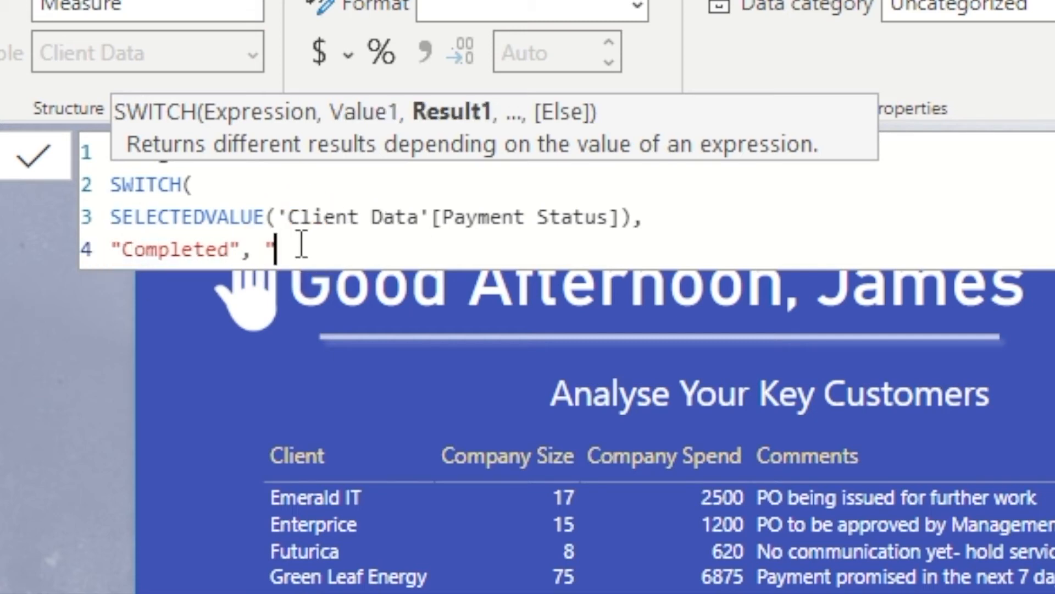
text(Green)
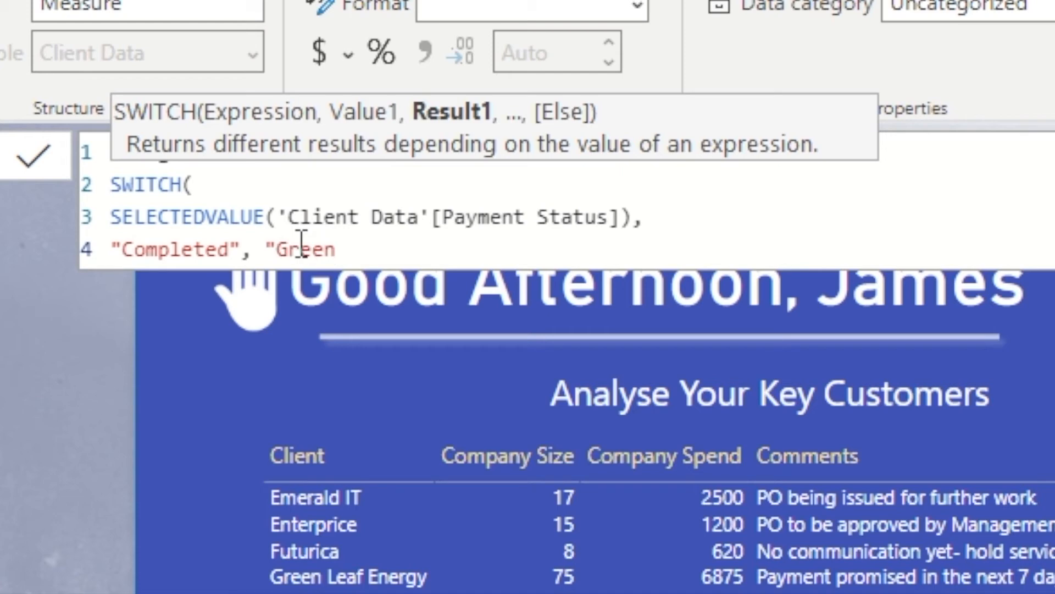
text(,)
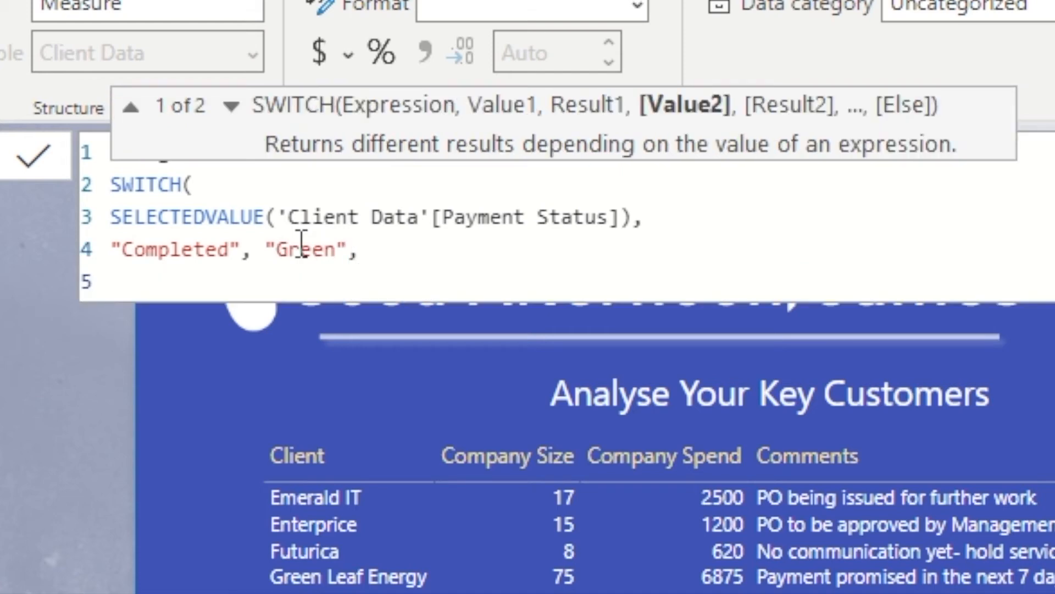
text("In Progress")
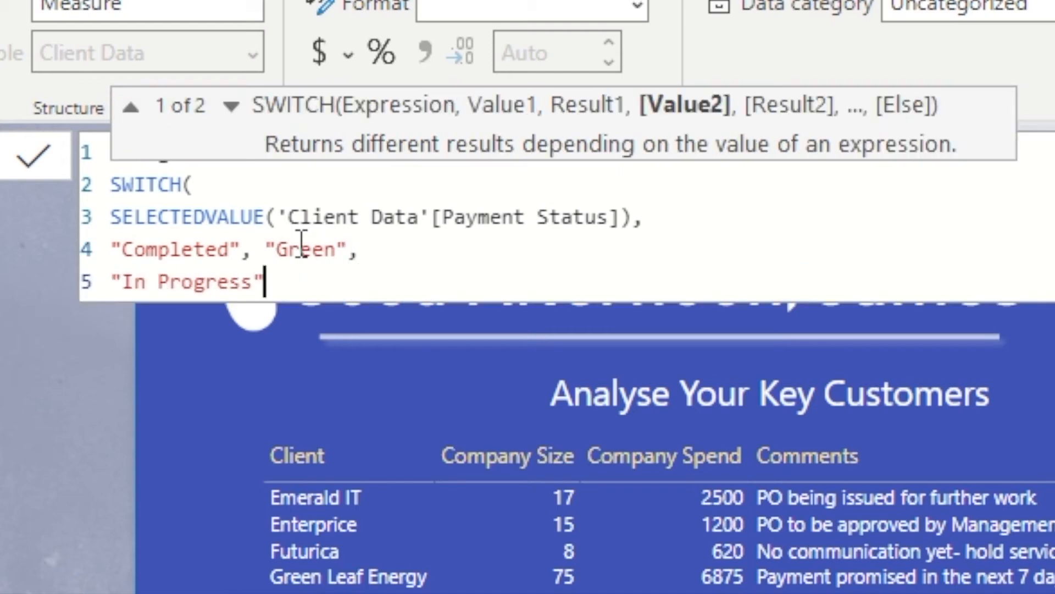
text(, ")
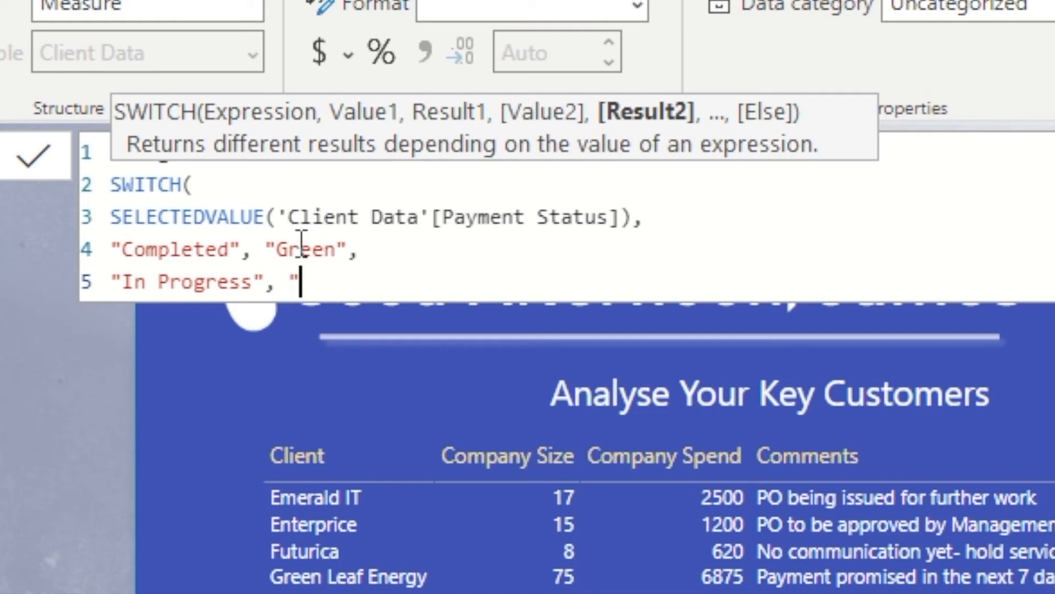
text(Amber")
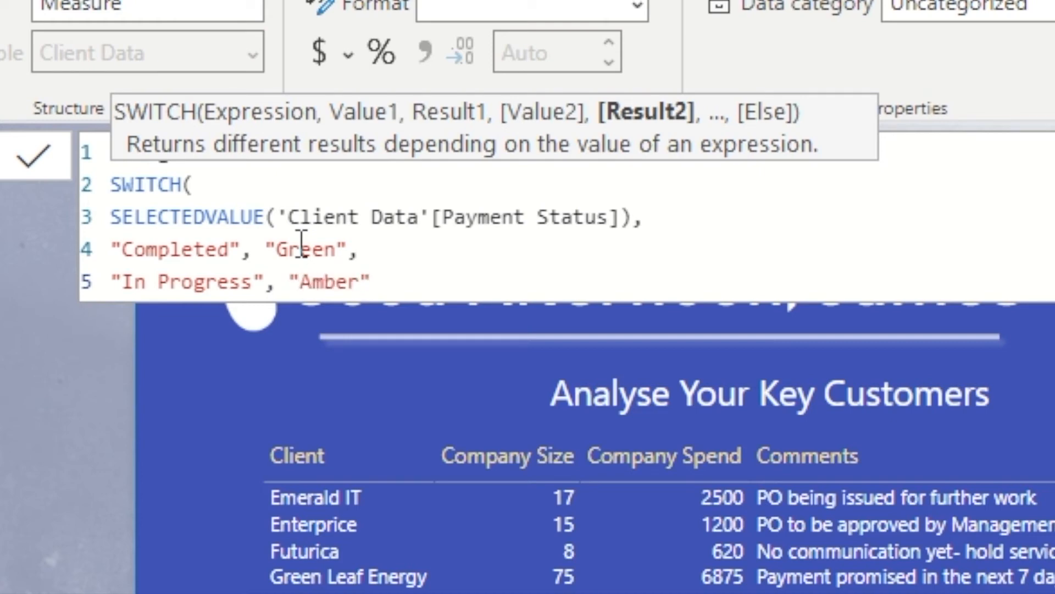
text(,)
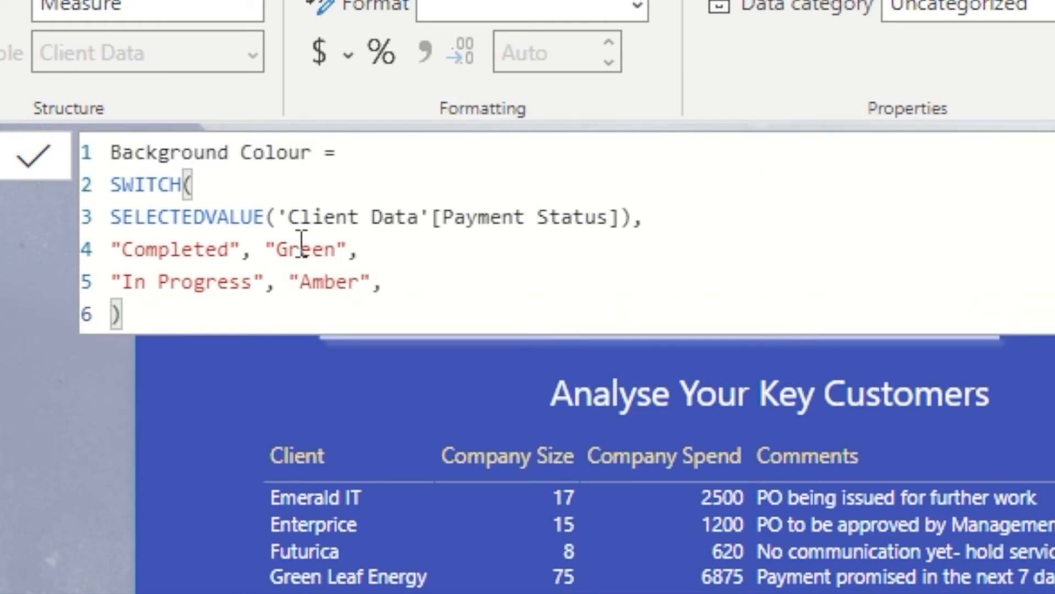
click(37, 155)
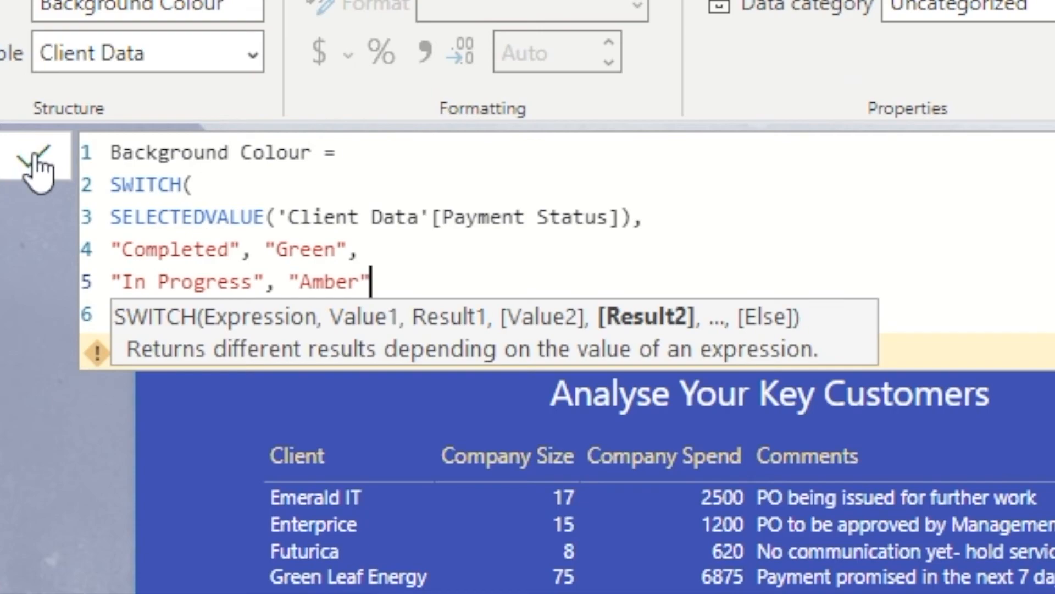
text())
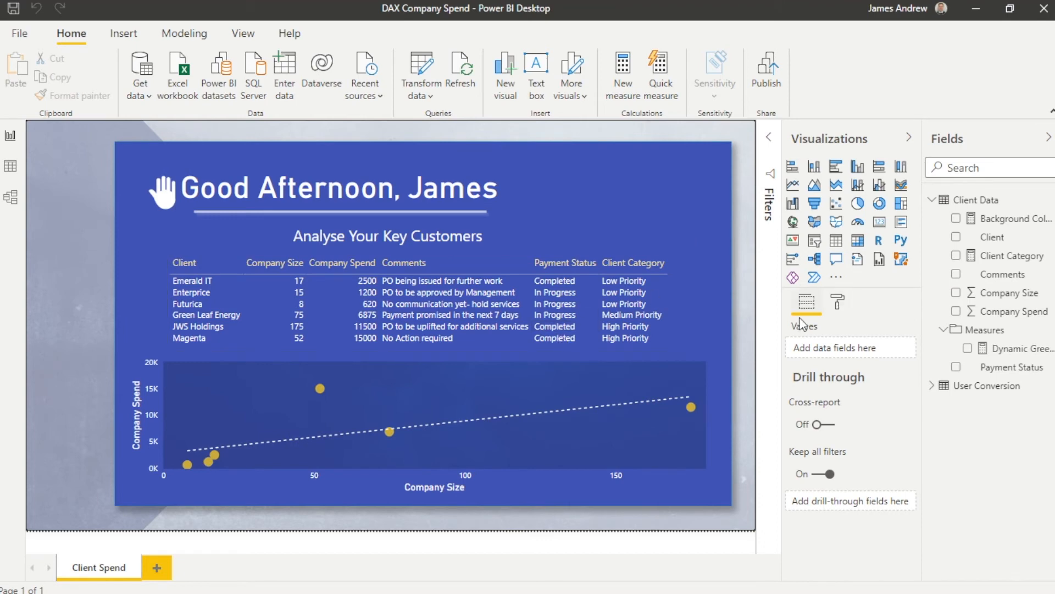
Format Payment Status background colour by field value using the Background Colour measure
click(404, 302)
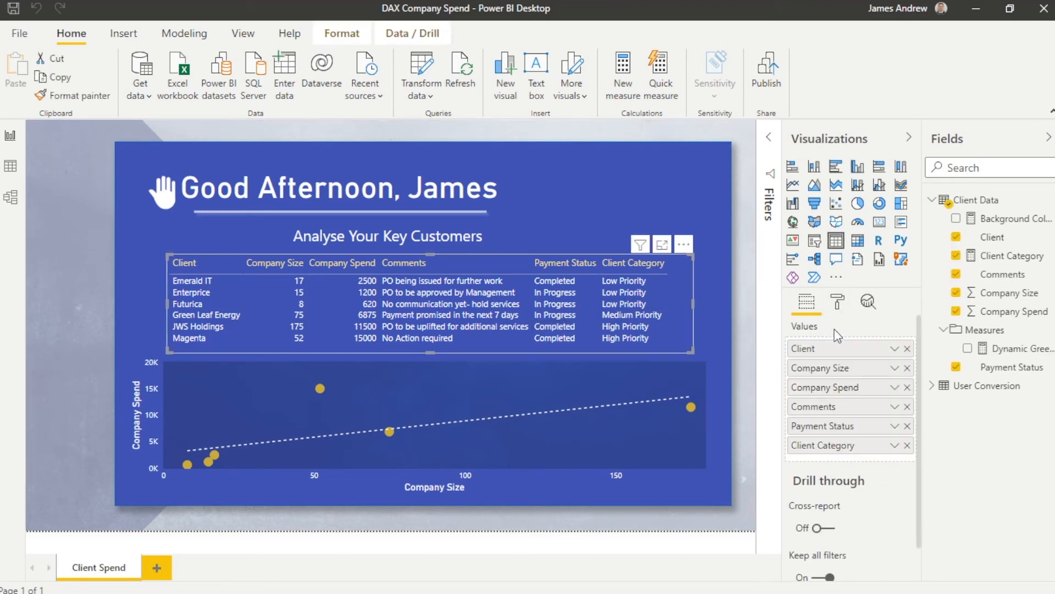
click(906, 425)
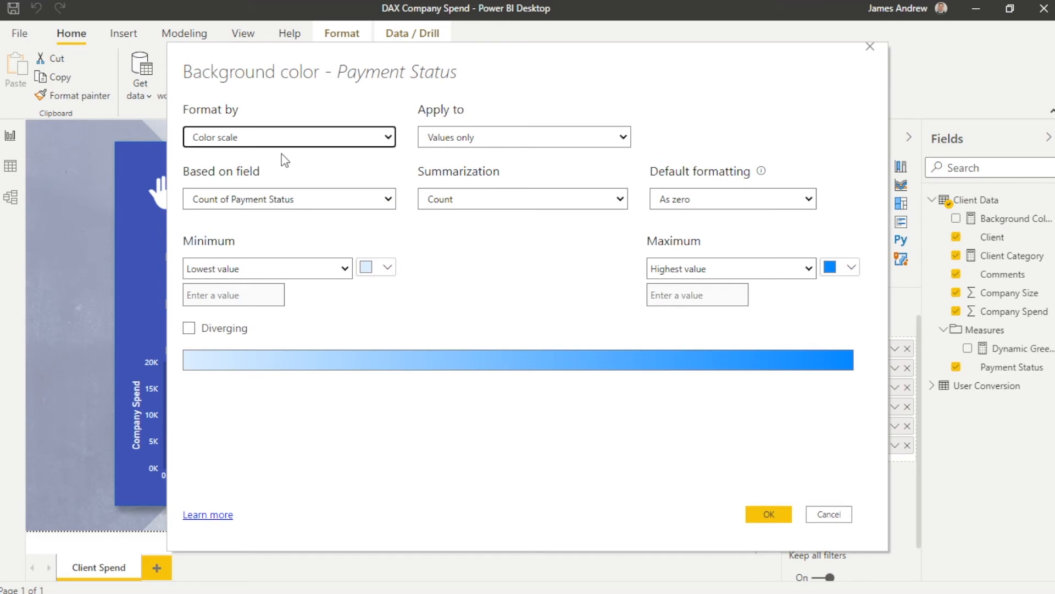
click(288, 137)
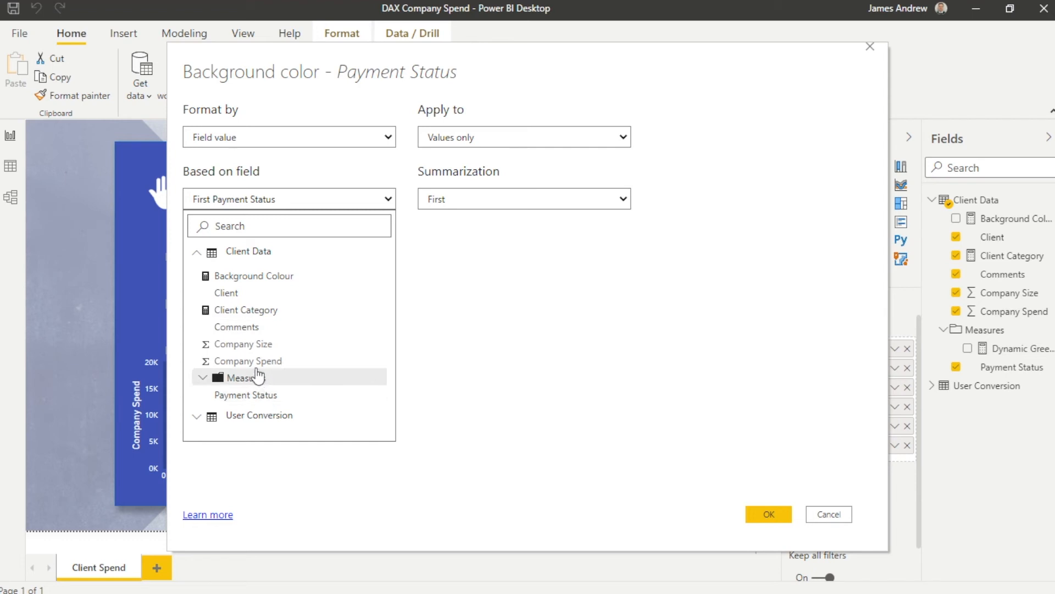
click(767, 513)
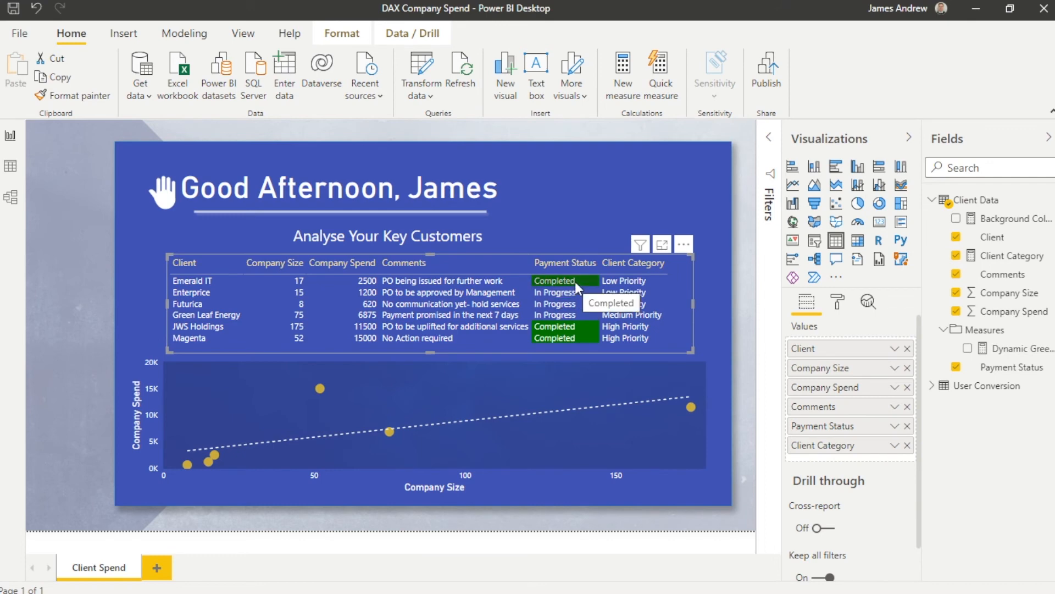
mouse_move(995, 218)
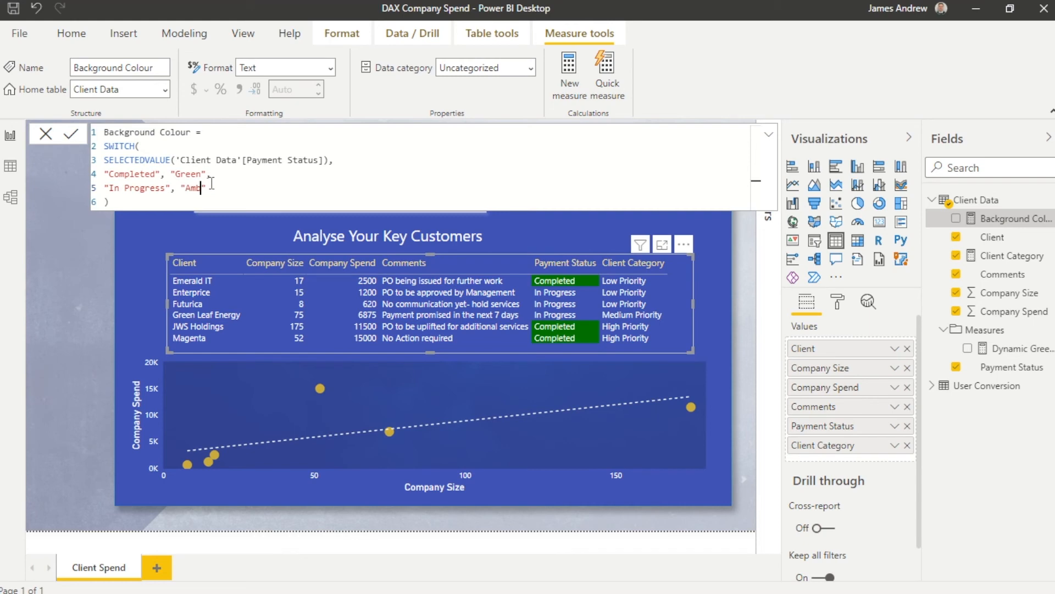
Replace "Amber" with "Orange" in the Background Colour measure and commit
text(Orange)
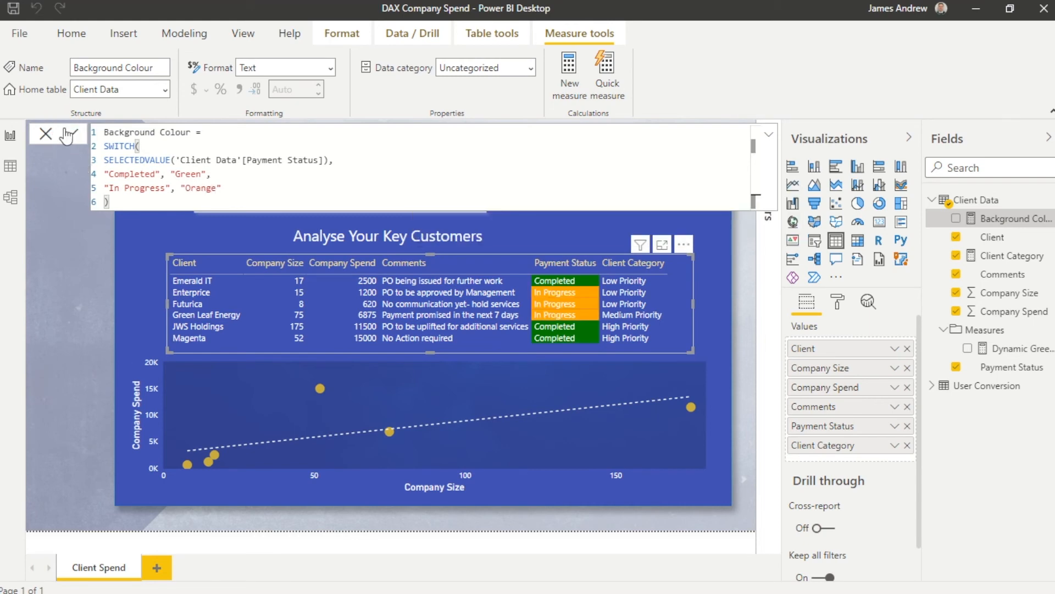
click(45, 133)
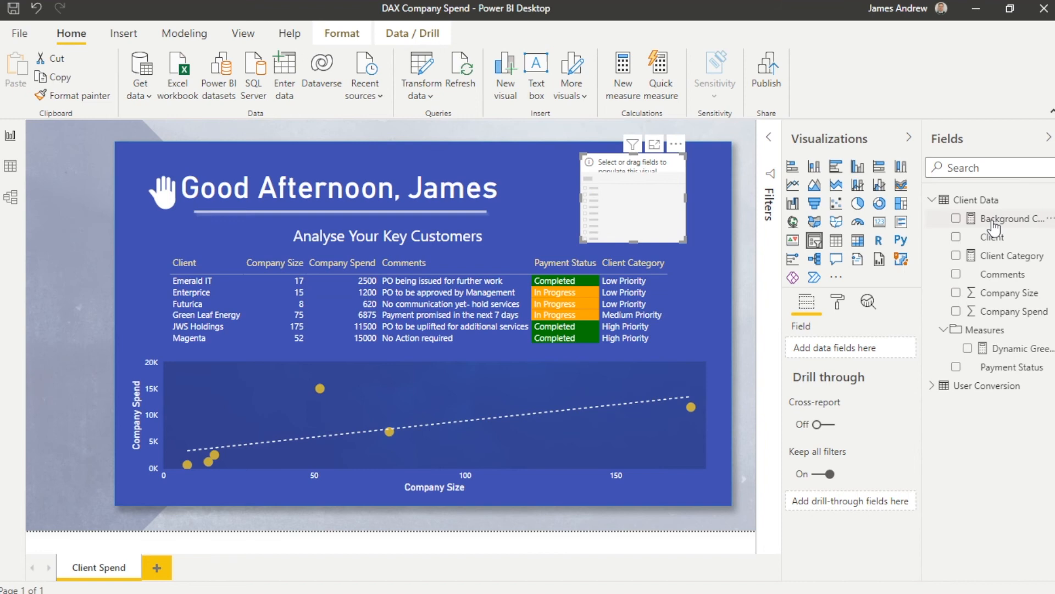
Add Payment Status to the new slicer and expand its selection settings
click(957, 367)
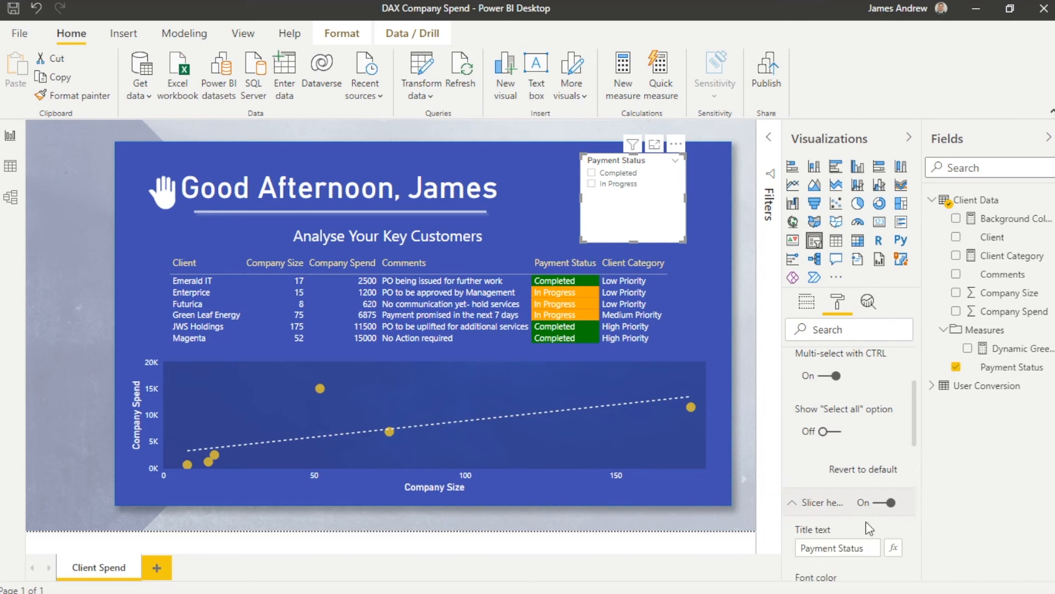
click(818, 361)
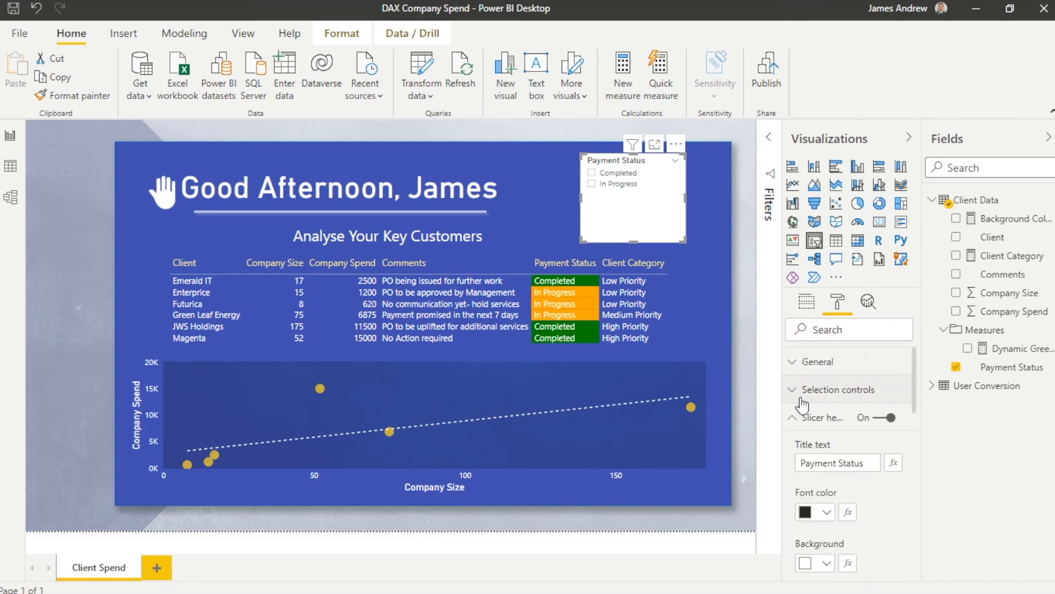
click(848, 468)
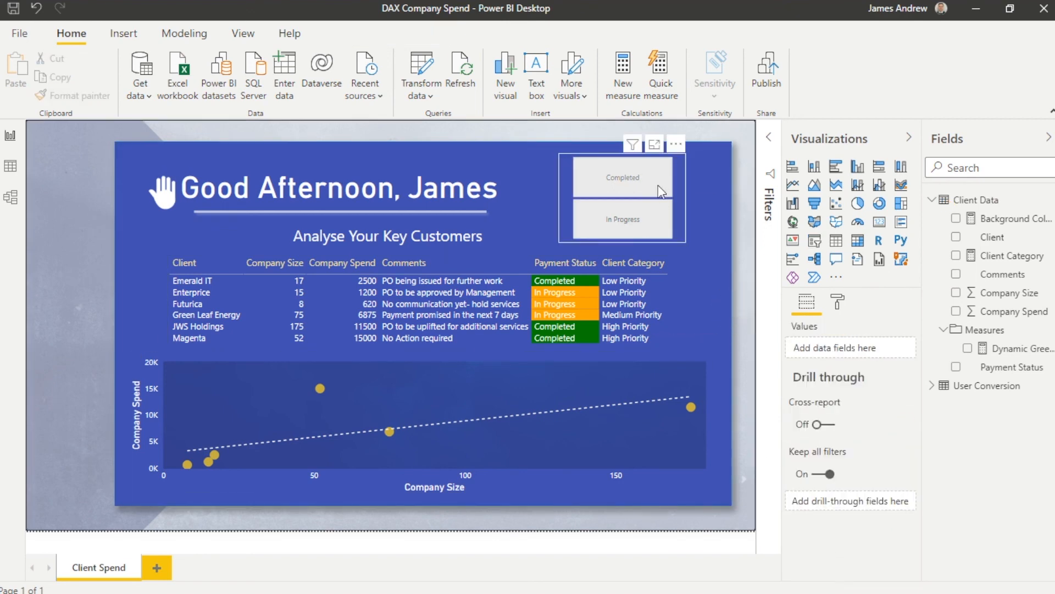
Test the Payment Status slicer with Completed, then filter to In Progress clients
click(622, 177)
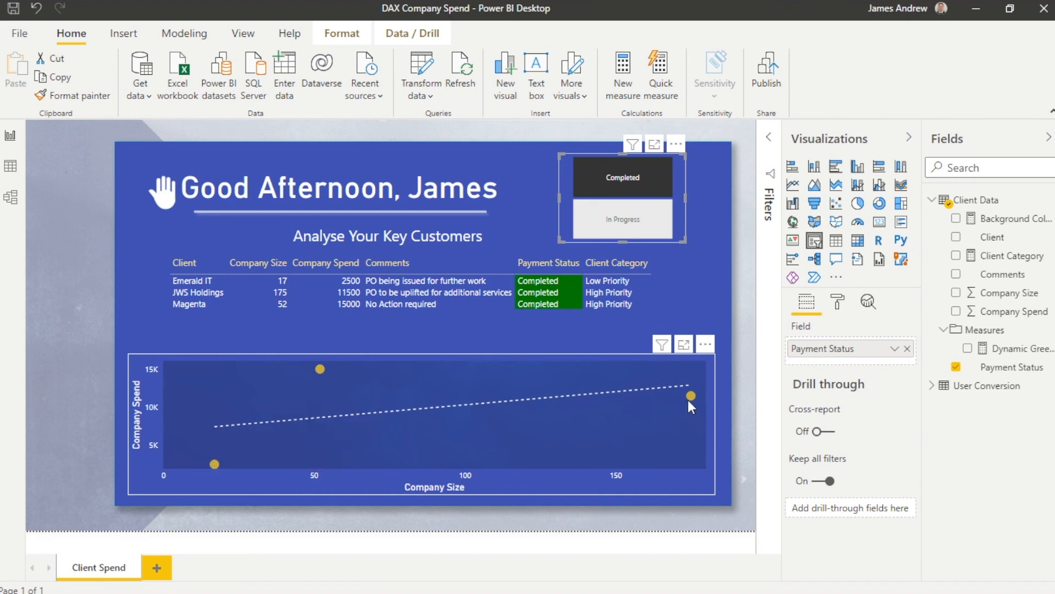
click(621, 219)
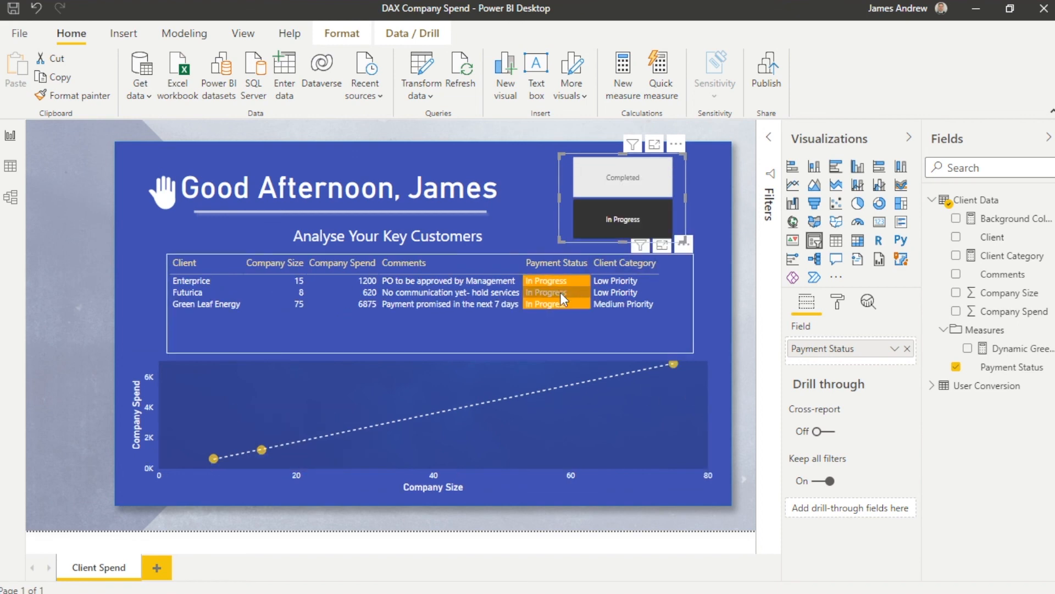